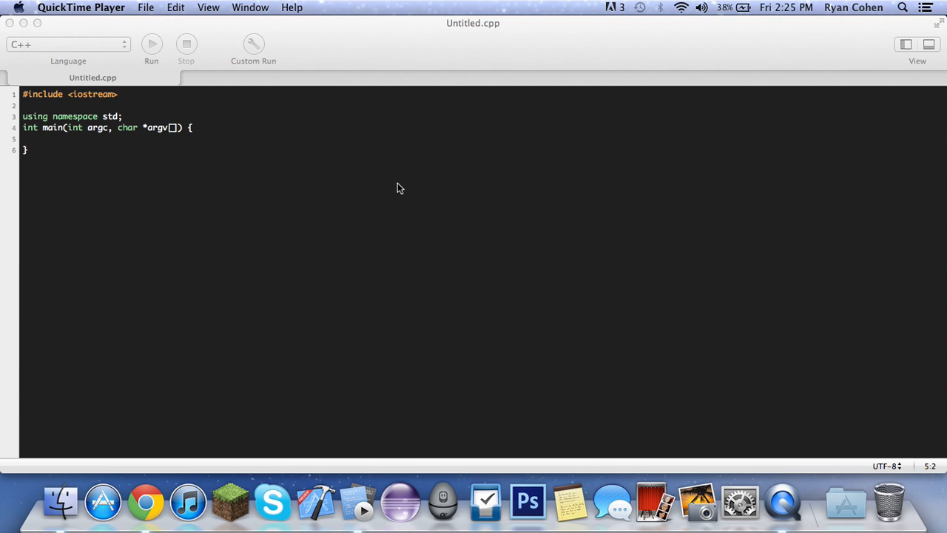
{"action": "mouse_move", "coordinate": [203, 143]}
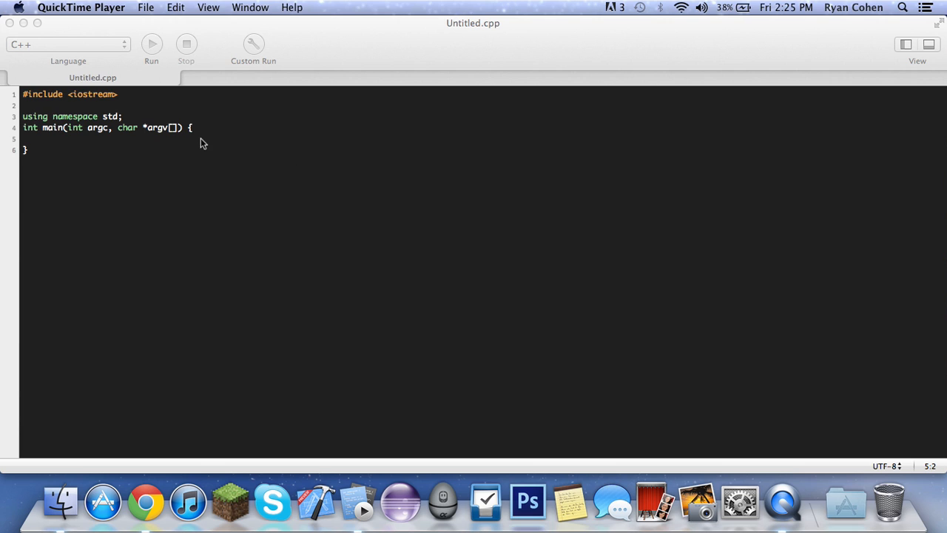
{"action": "mouse_move", "coordinate": [192, 155]}
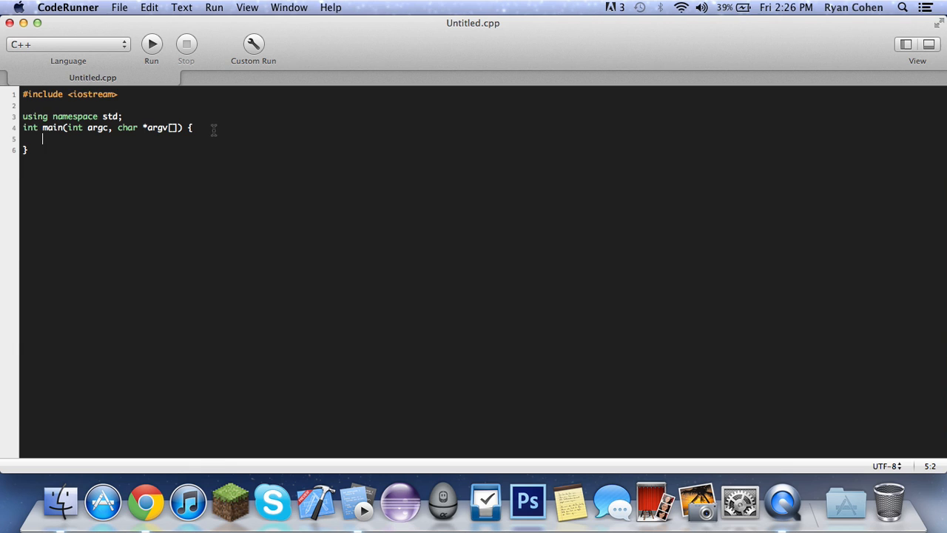
Step: Declare a string input variable and two int hp variables inside main
{"action": "type", "text": "string"}
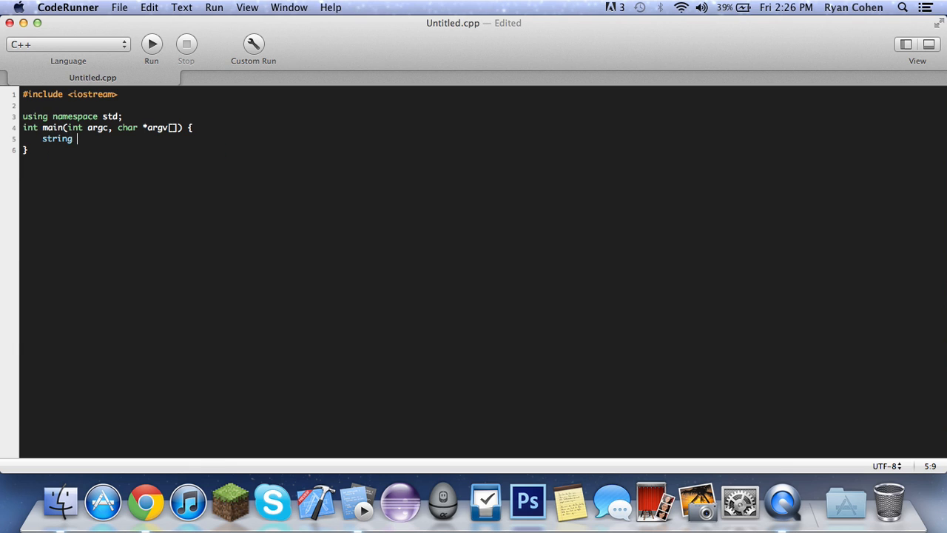
{"action": "type", "text": "i"}
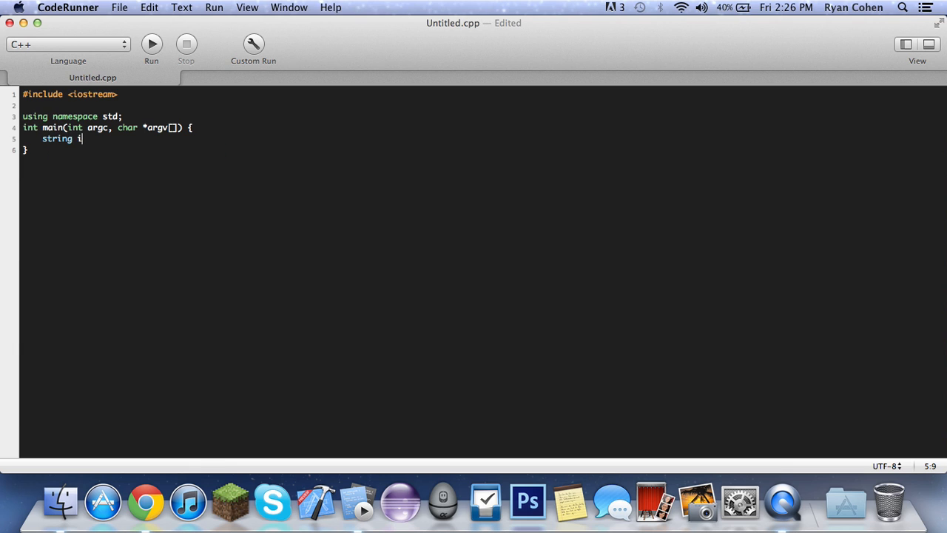
{"action": "type", "text": "nput;"}
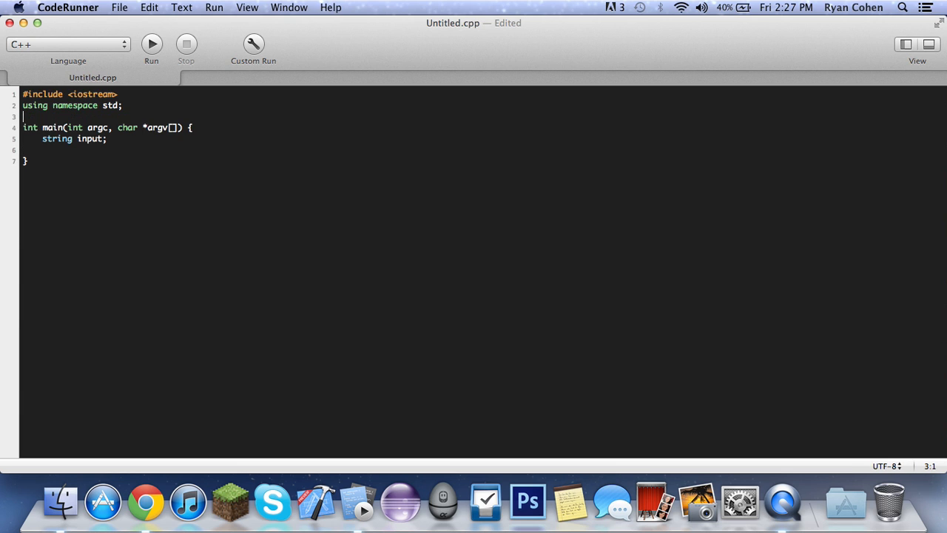
{"action": "type", "text": "int"}
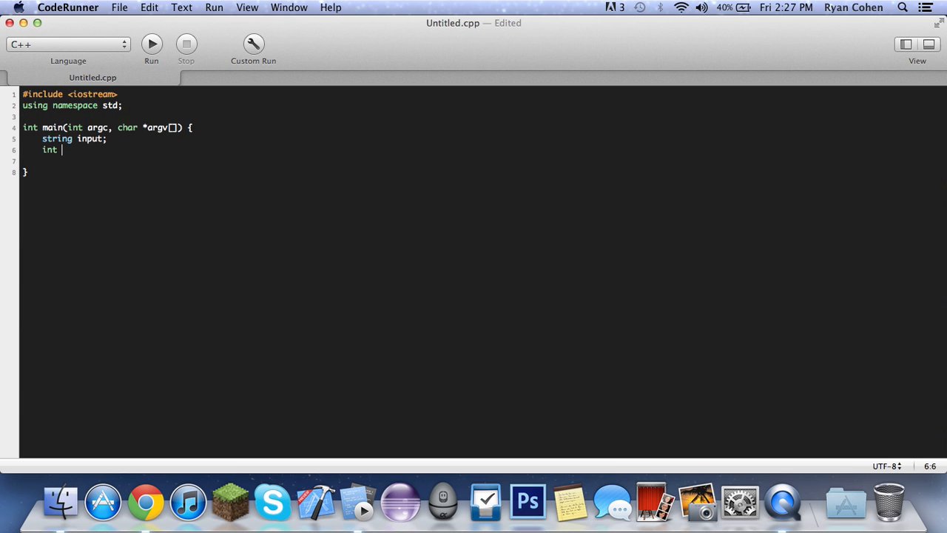
{"action": "type", "text": "hp;"}
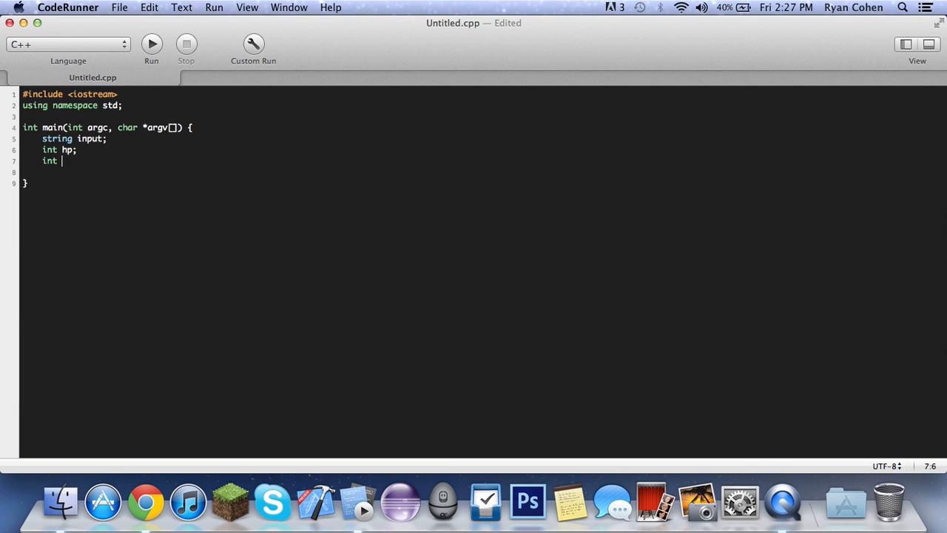
{"action": "type", "text": "hp;"}
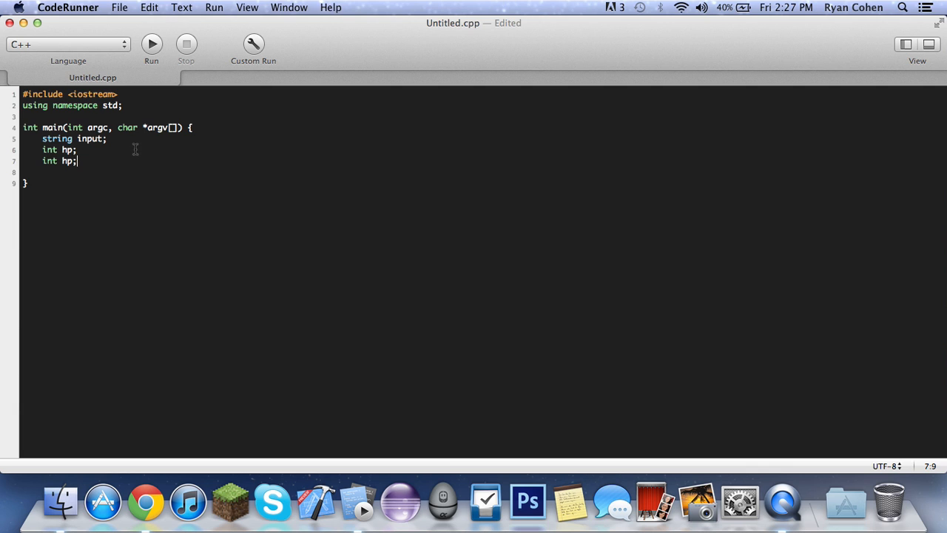
Step: Add the string declarations for name, age, sex and race, and begin a cout
{"action": "left_click", "coordinate": [108, 139]}
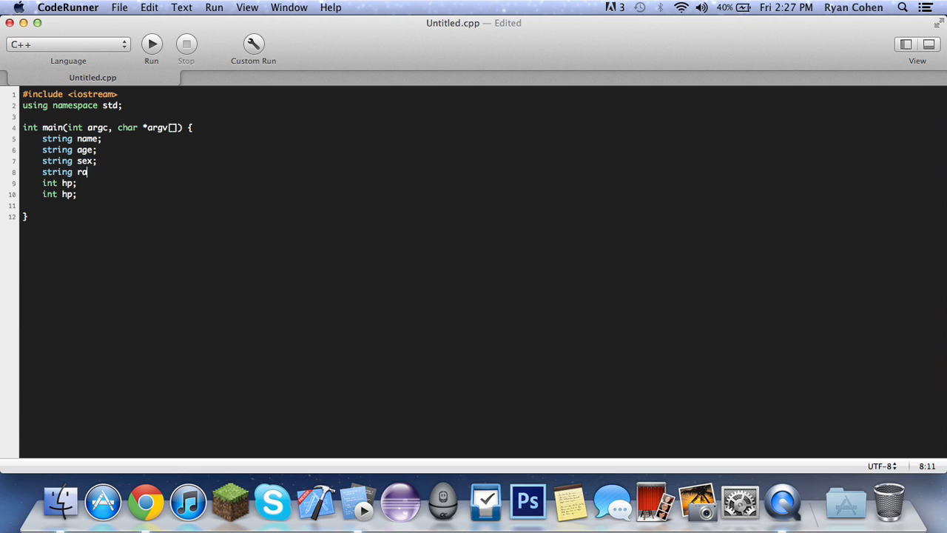
{"action": "type", "text": "ace;"}
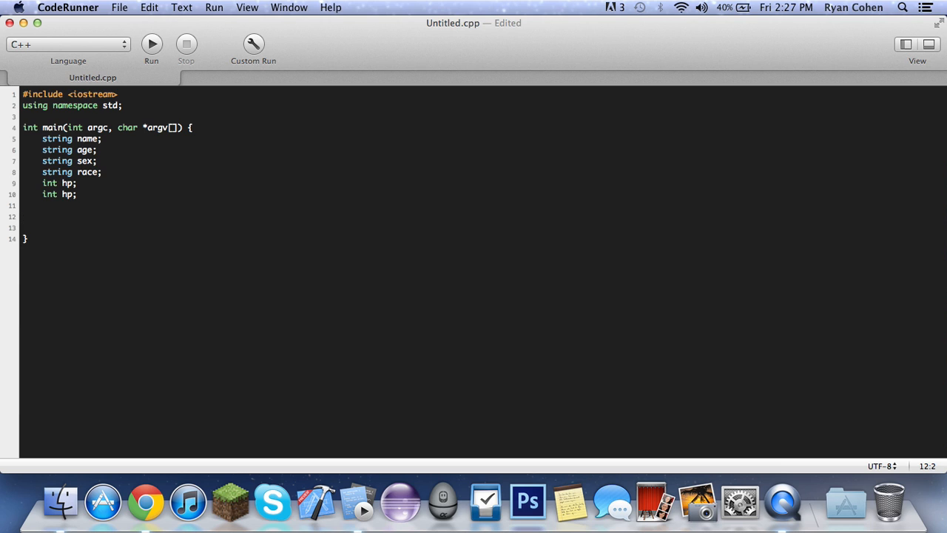
{"action": "type", "text": "cout M"}
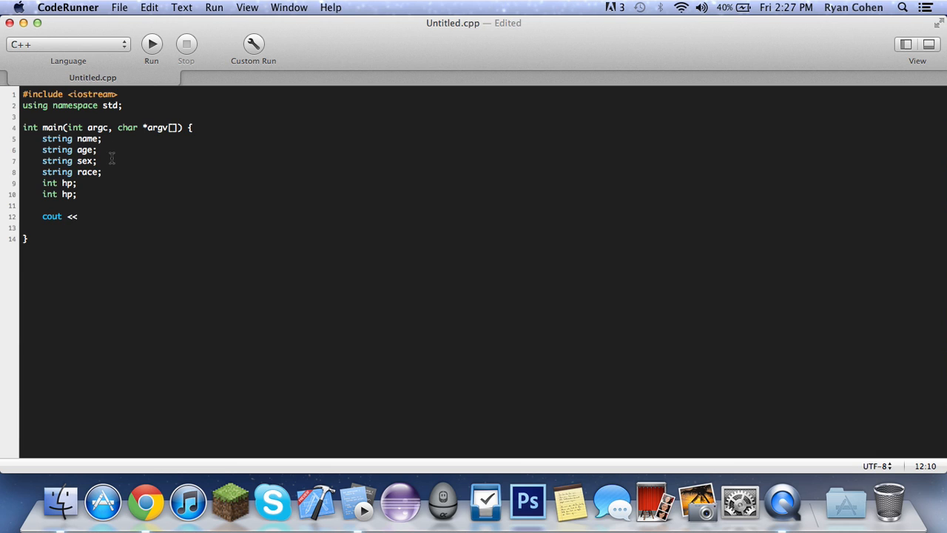
{"action": "mouse_move", "coordinate": [139, 174]}
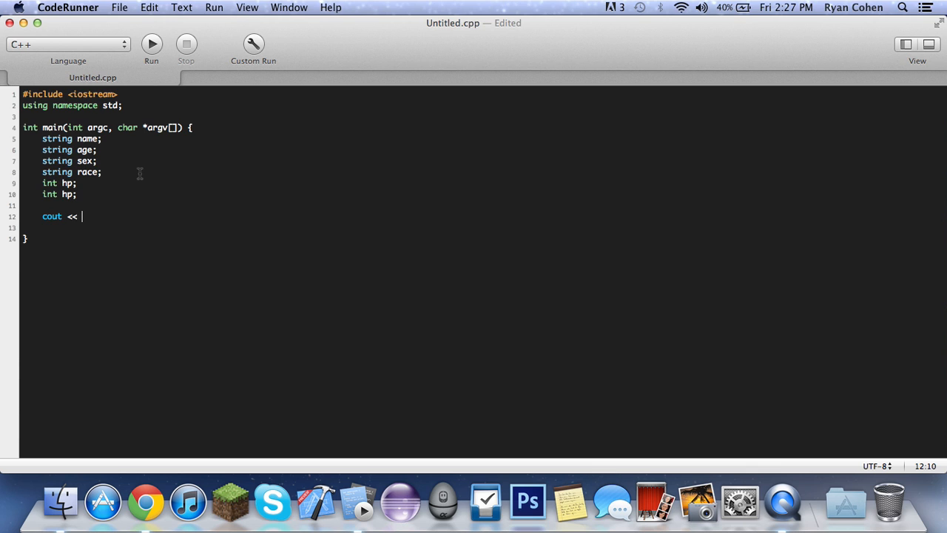
Step: Write the prompt "Enter a character name: " followed by cin >> name
{"action": "type", "text": "\"\""}
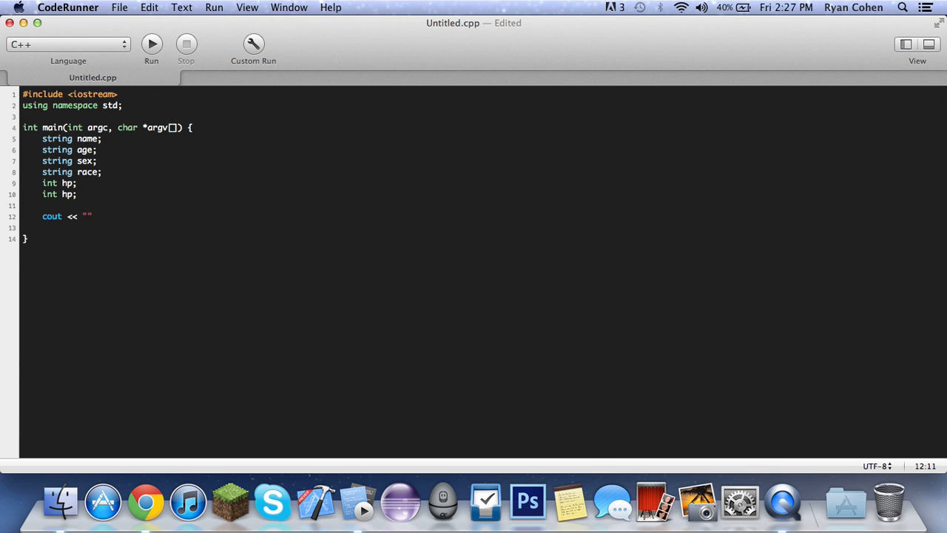
{"action": "type", "text": "Select your"}
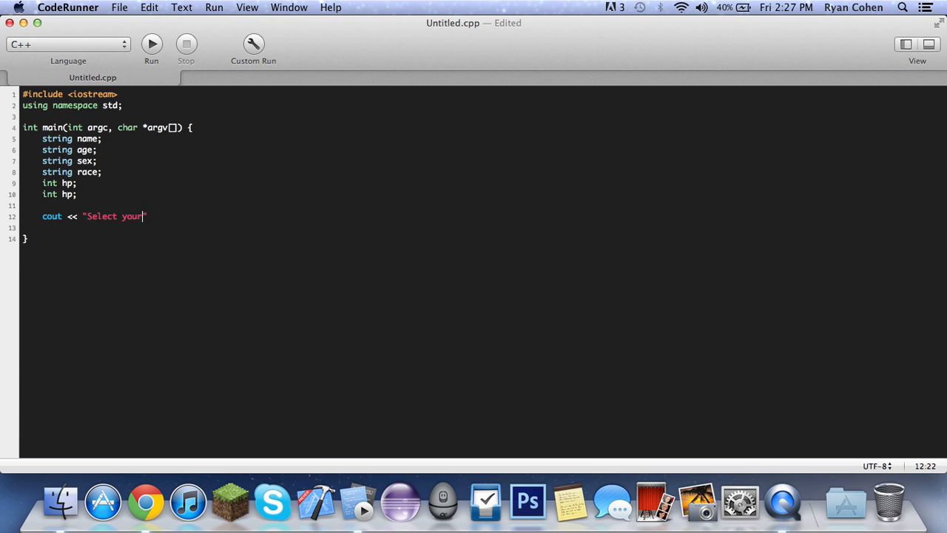
{"action": "key", "text": "Backspace"}
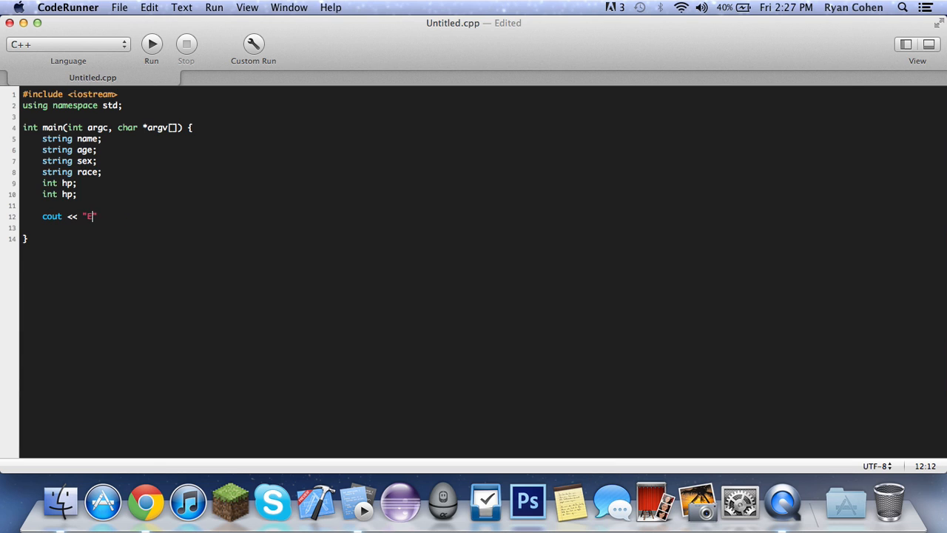
{"action": "type", "text": "nter a character name:"}
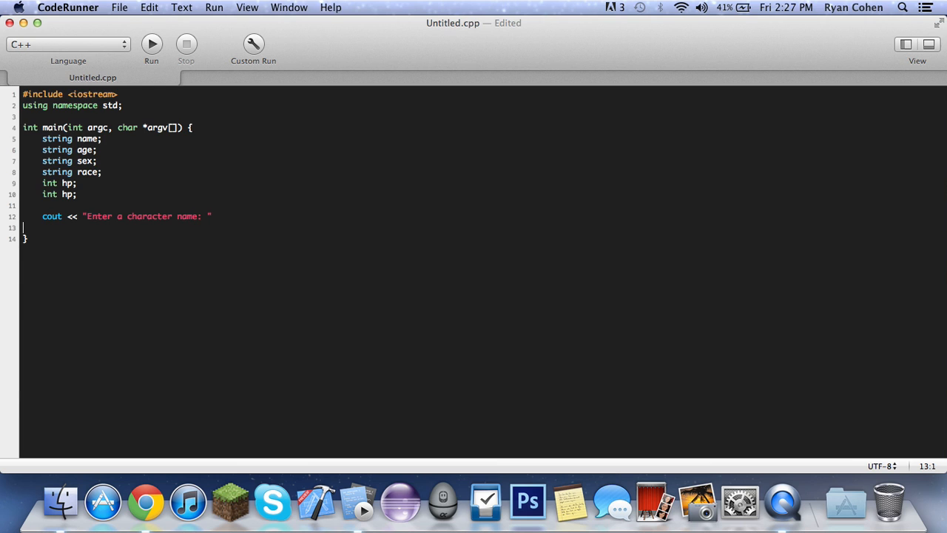
{"action": "type", "text": ";"}
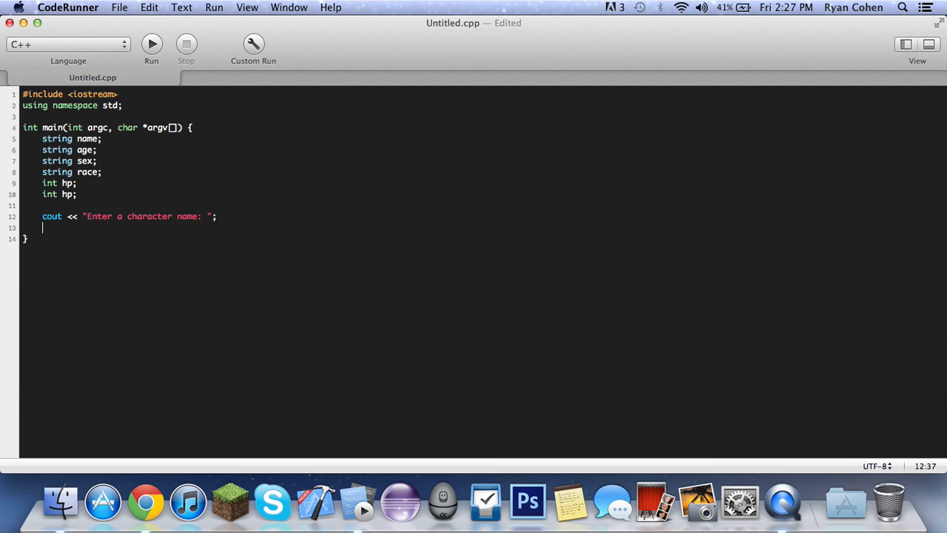
{"action": "type", "text": "cin"}
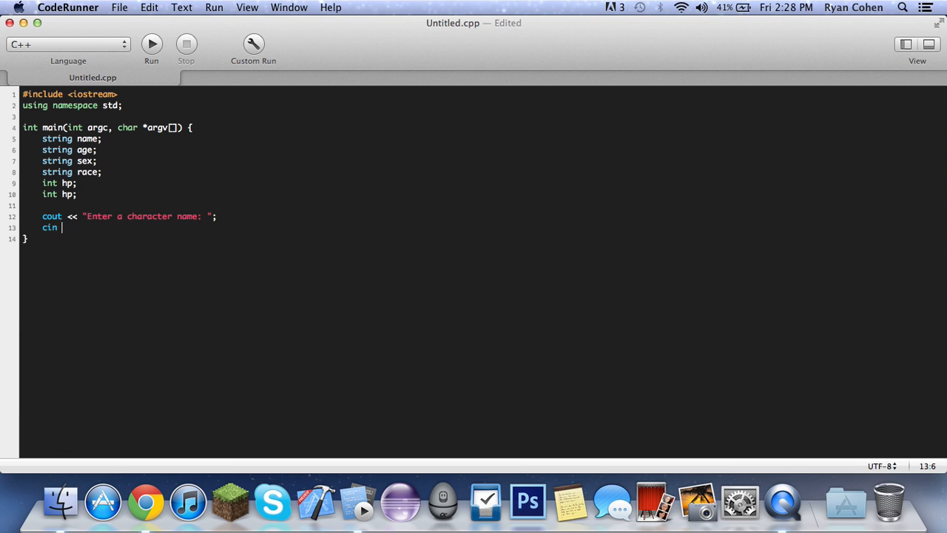
{"action": "type", "text": ">>"}
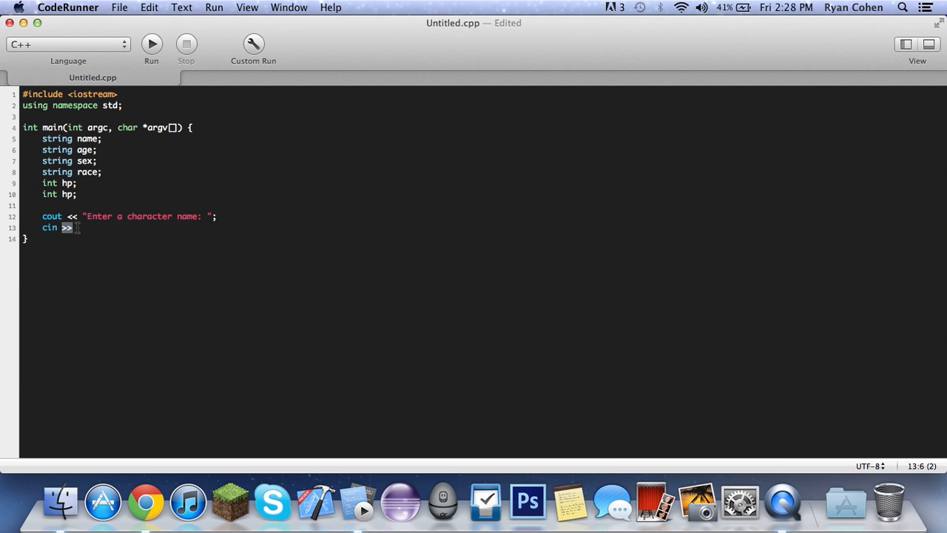
{"action": "type", "text": ">"}
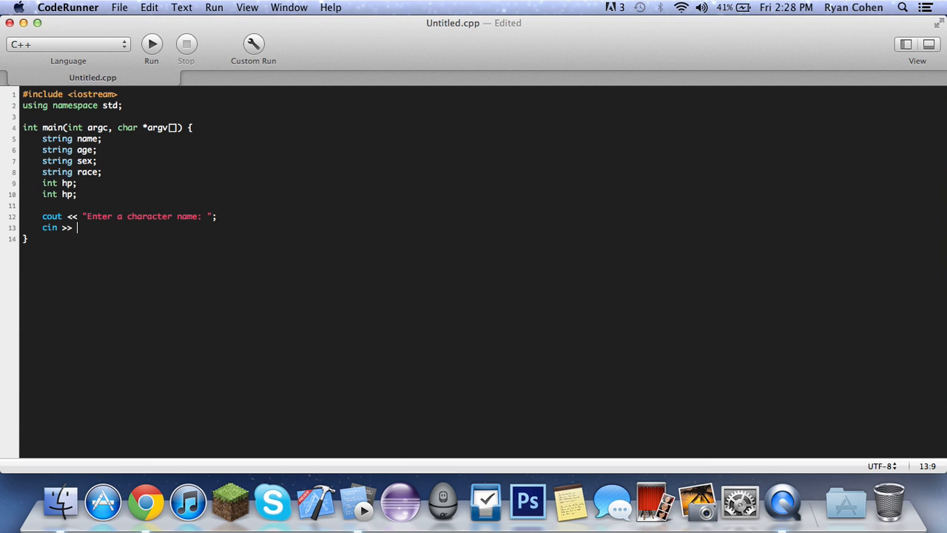
{"action": "type", "text": "\""}
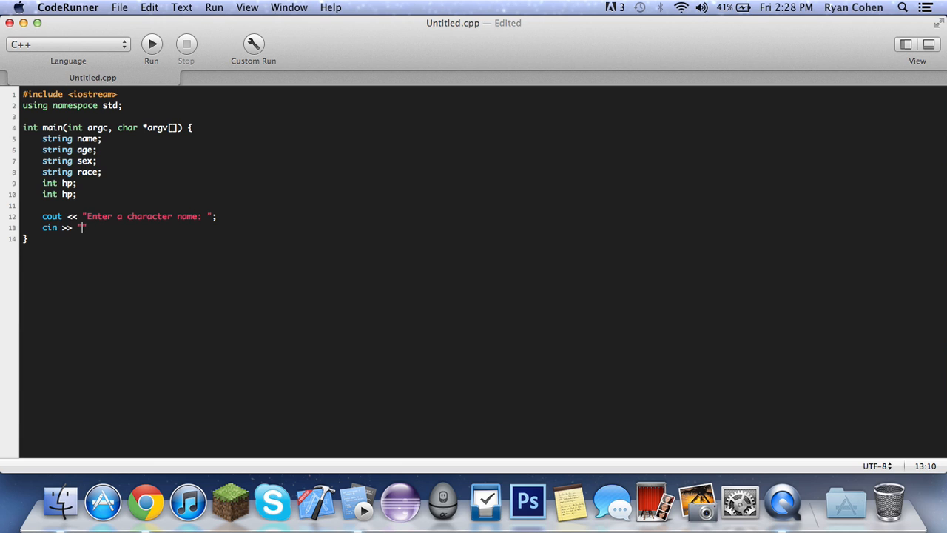
{"action": "type", "text": "n"}
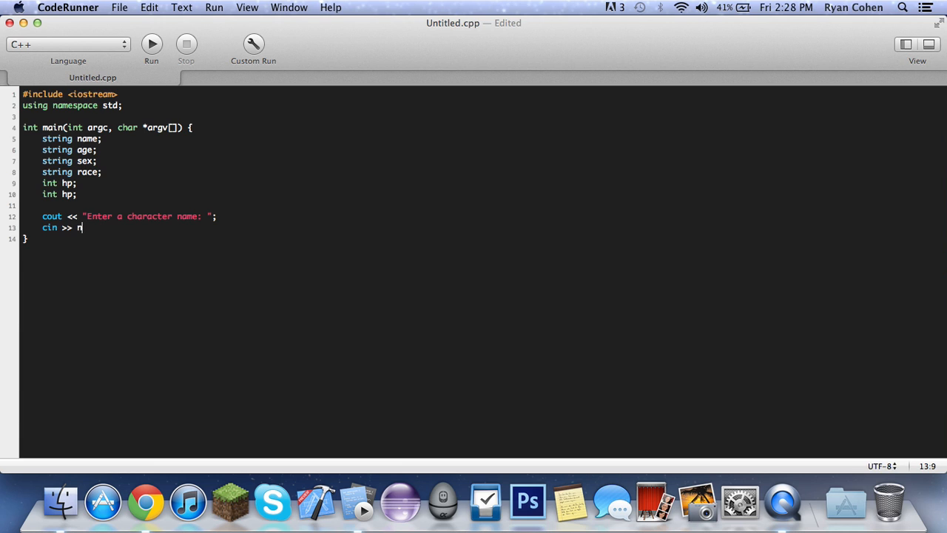
{"action": "type", "text": "ame;"}
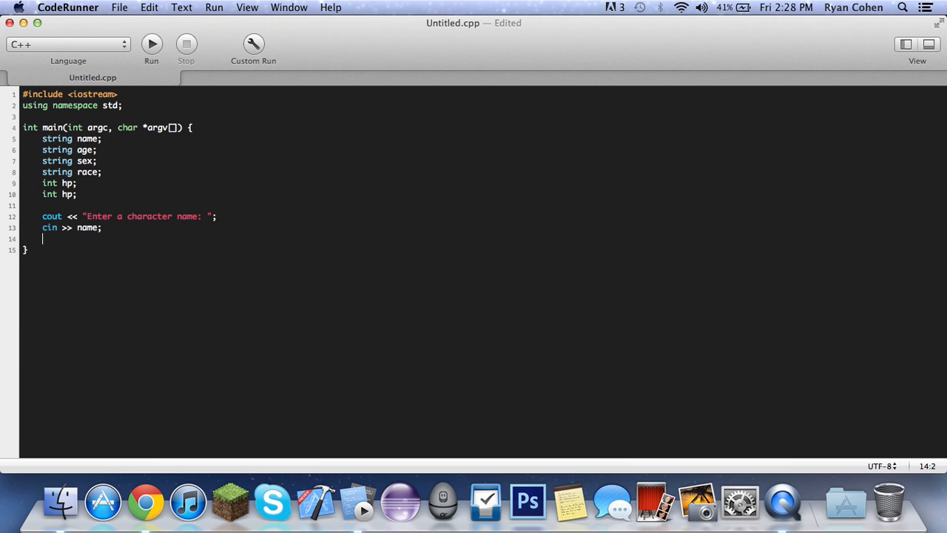
Step: Type the line name = sc.next(); and then delete it
{"action": "type", "text": "sc"}
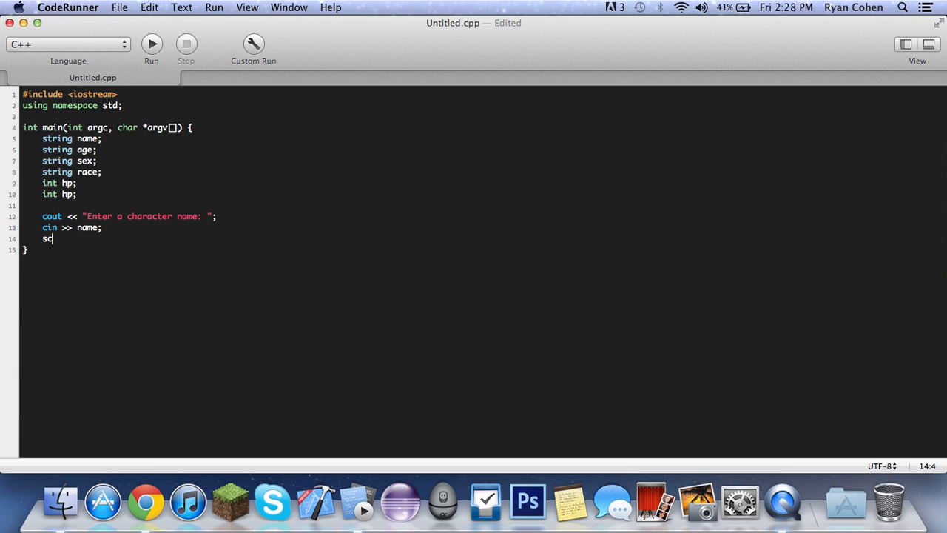
{"action": "type", "text": ".next"}
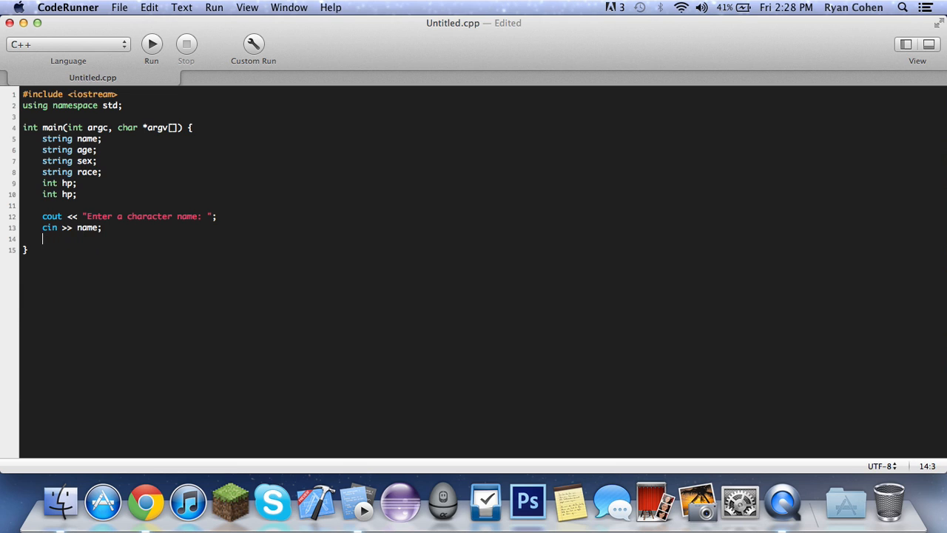
{"action": "type", "text": "name = sc.nex"}
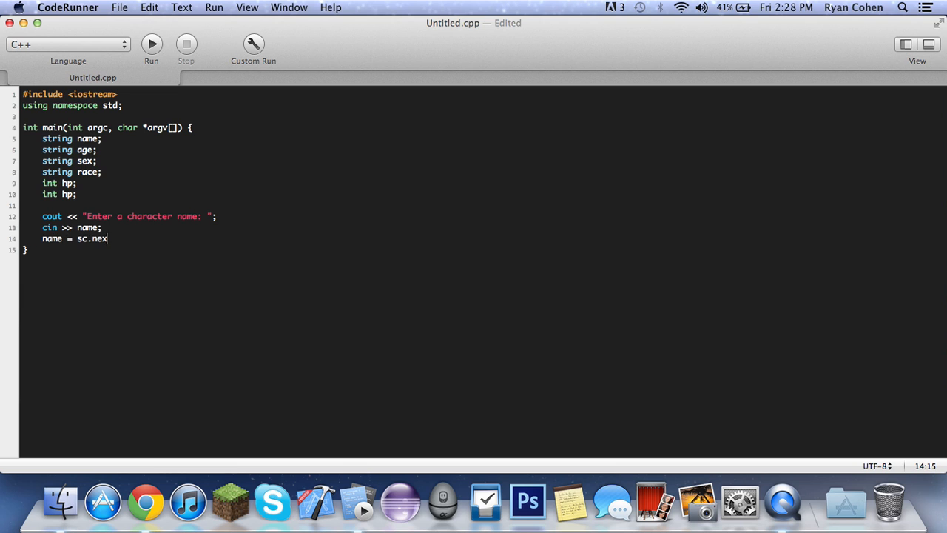
{"action": "type", "text": "t();"}
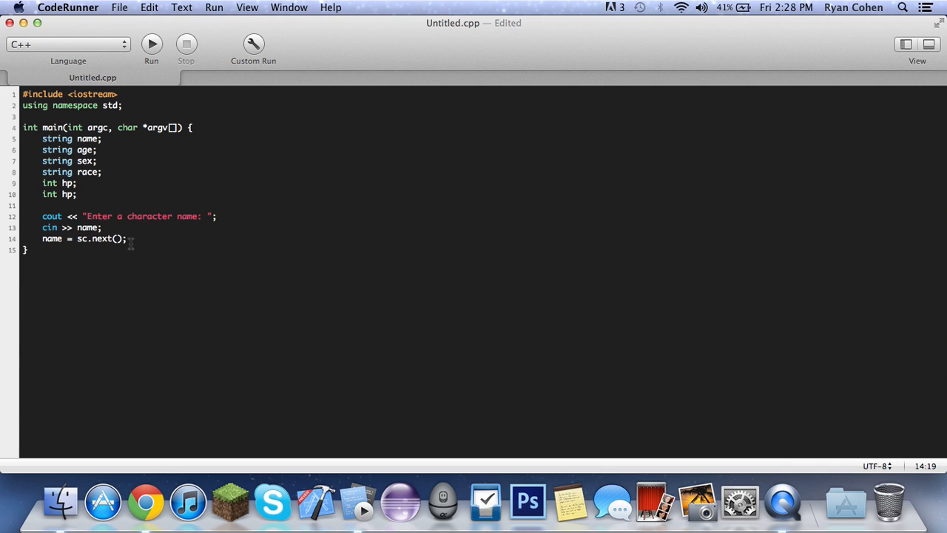
{"action": "key", "text": "backspace"}
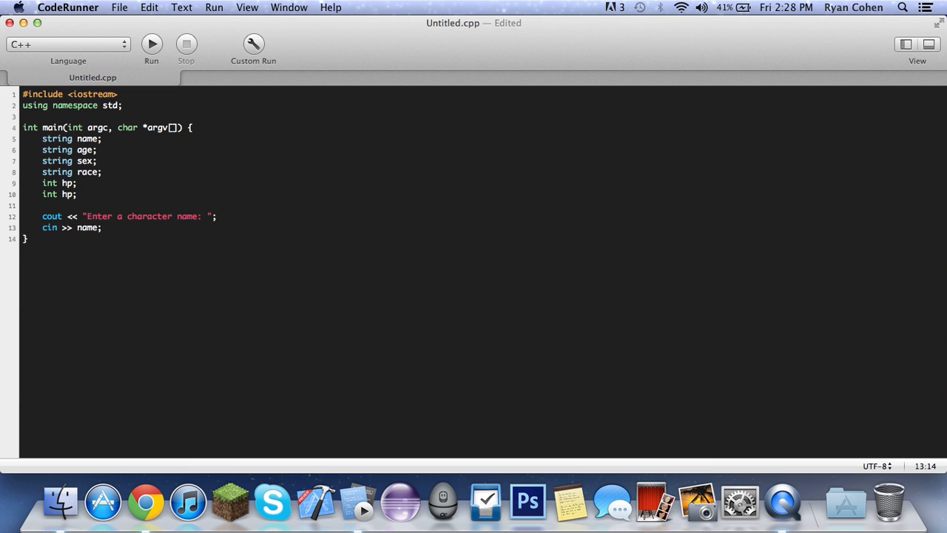
Step: Add a cout prompt "Enter your age: " and cin >> age
{"action": "type", "text": "cout"}
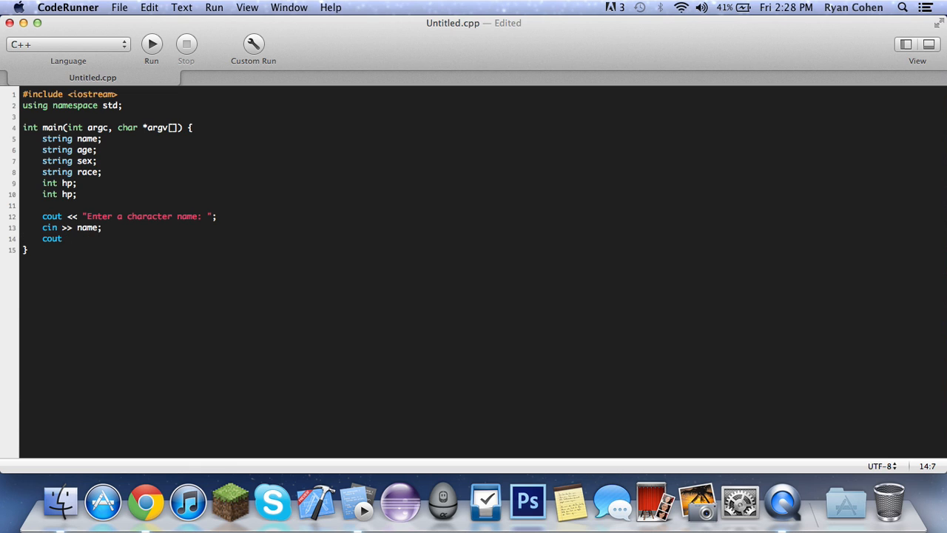
{"action": "type", "text": "<< \"Enter\""}
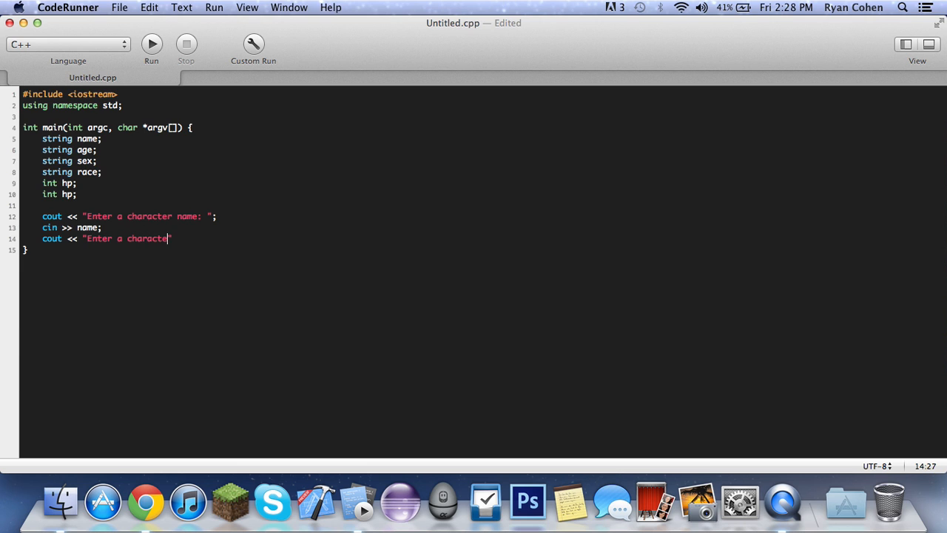
{"action": "type", "text": "r age: \";"}
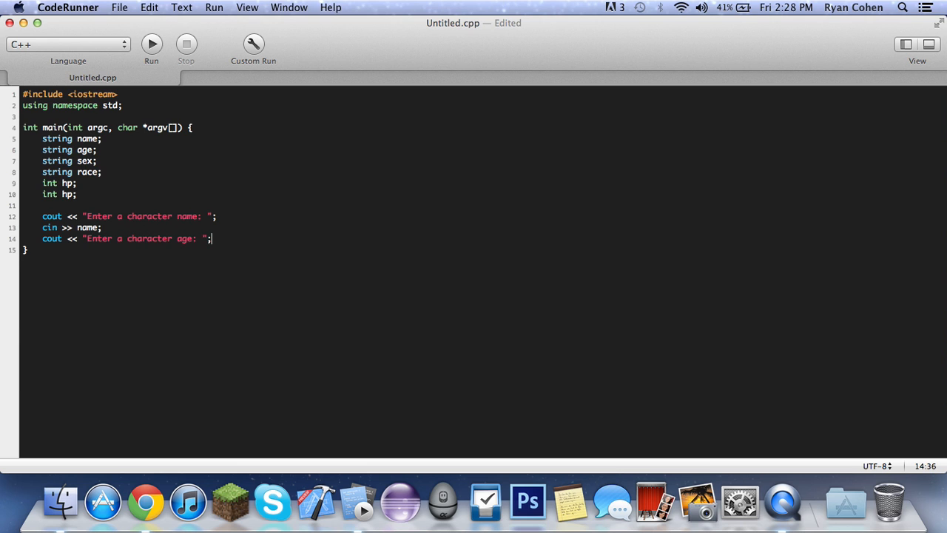
{"action": "type", "text": "cin >>"}
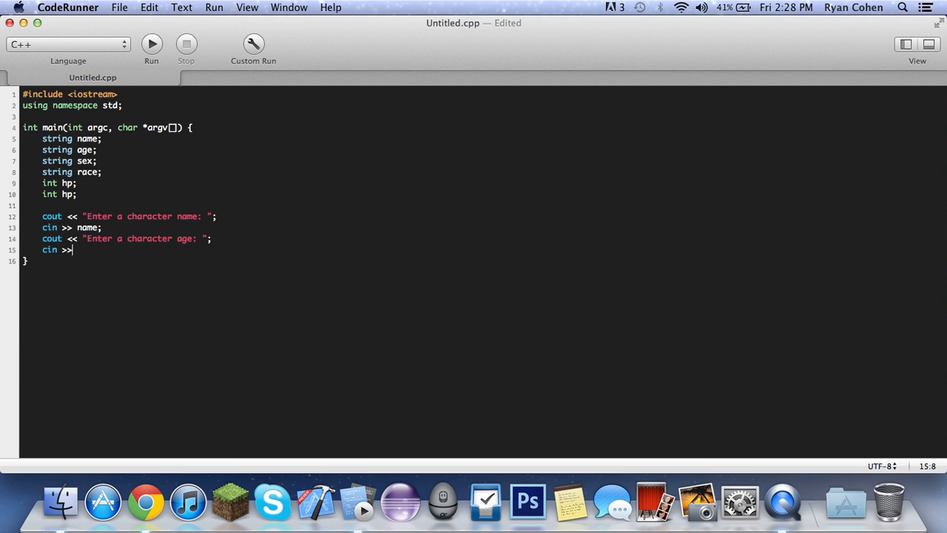
{"action": "type", "text": "age;"}
{"action": "type", "text": "cout << \""}
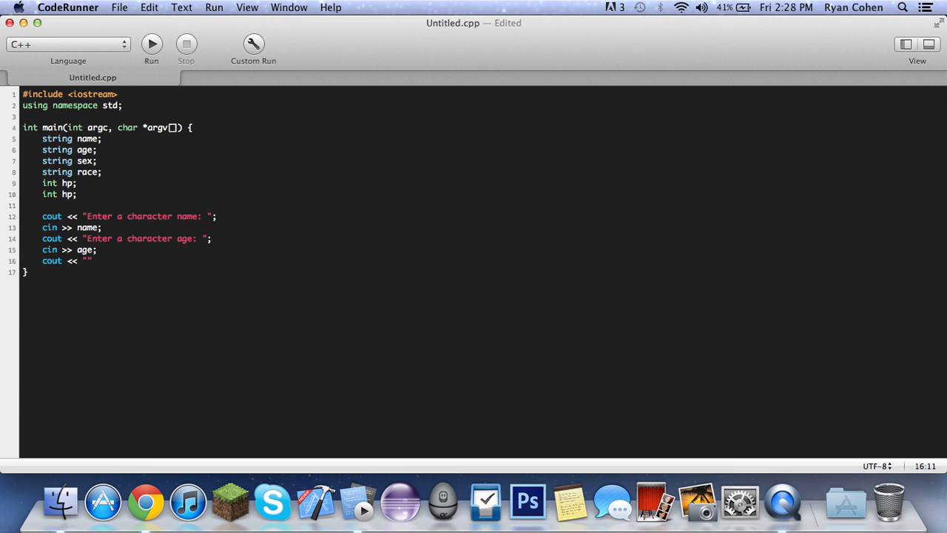
Step: Add cout prompts and cin reads for the character's sex and race
{"action": "type", "text": "E"}
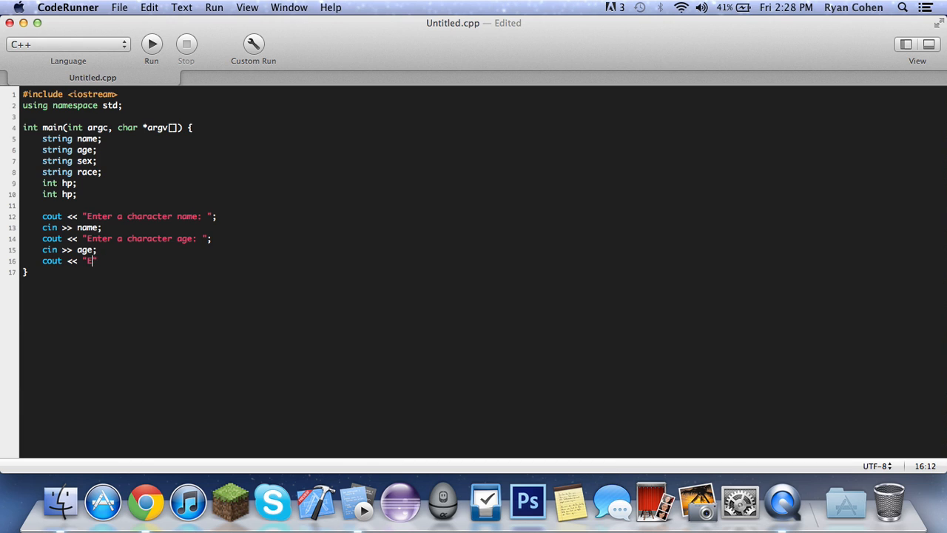
{"action": "type", "text": "Enter a character sex:"}
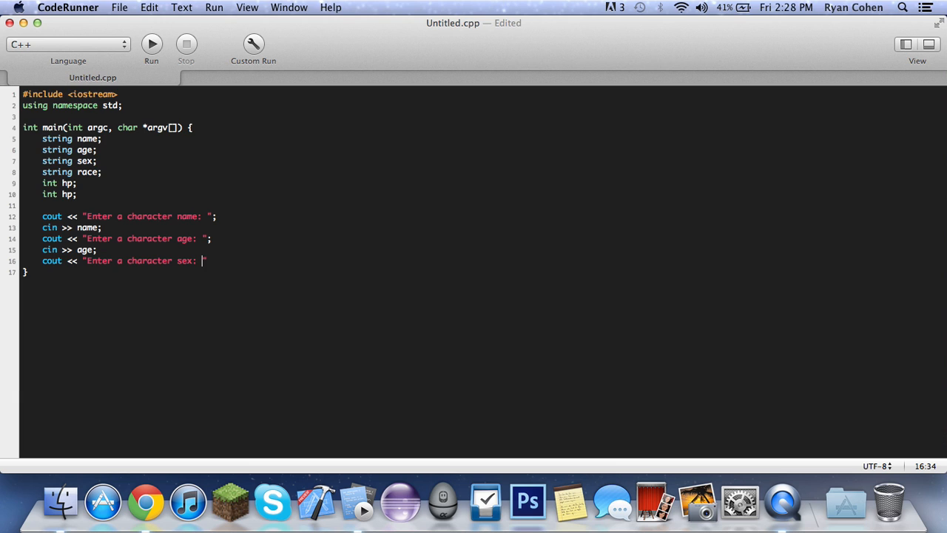
{"action": "type", "text": "cin >> sex;"}
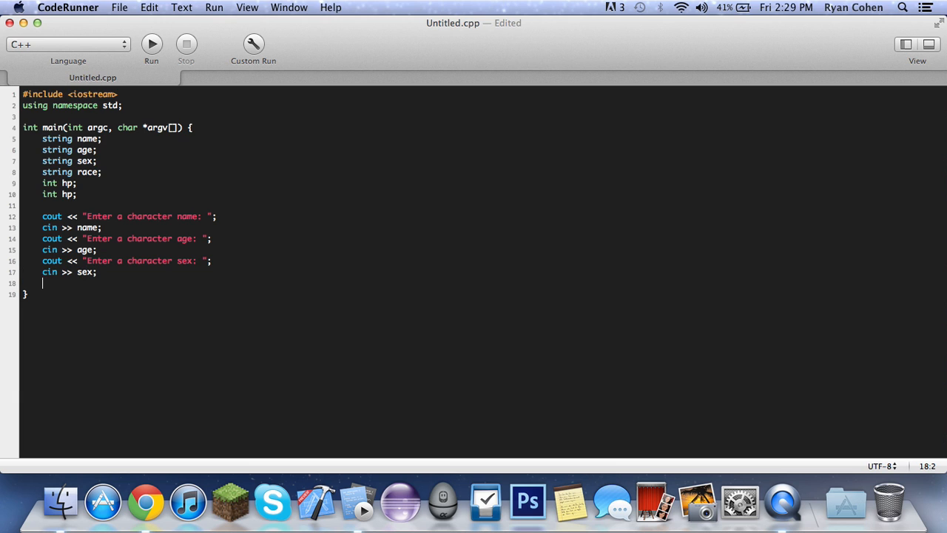
{"action": "type", "text": "cout <<"}
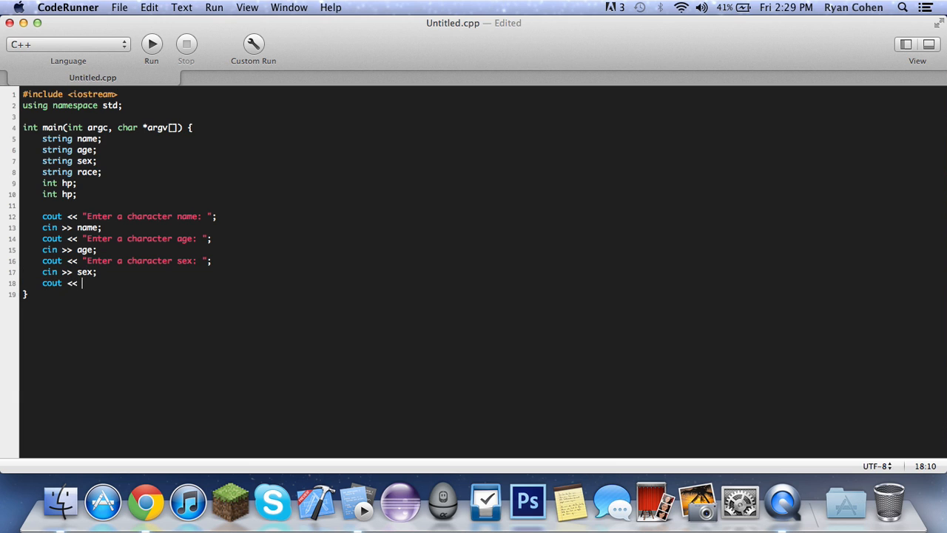
{"action": "type", "text": "\"\""}
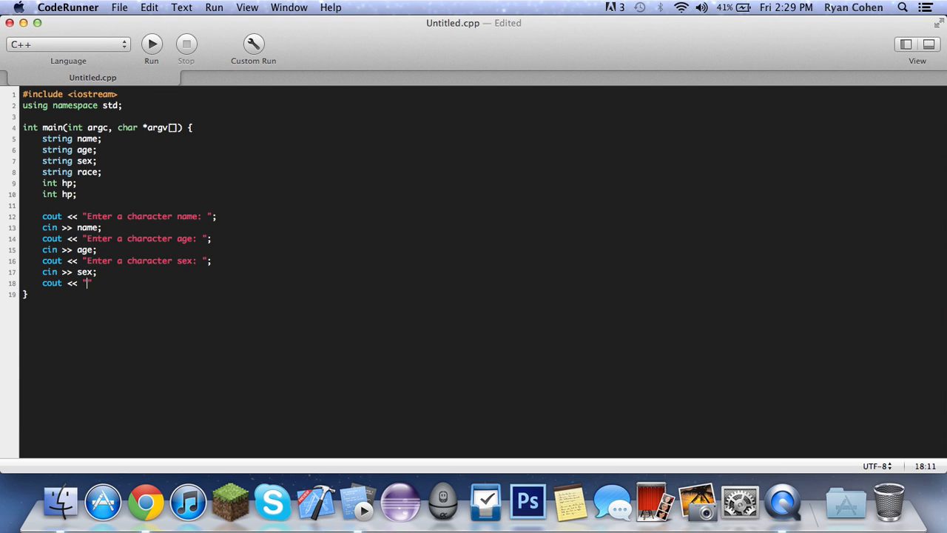
{"action": "type", "text": "Enter a c"}
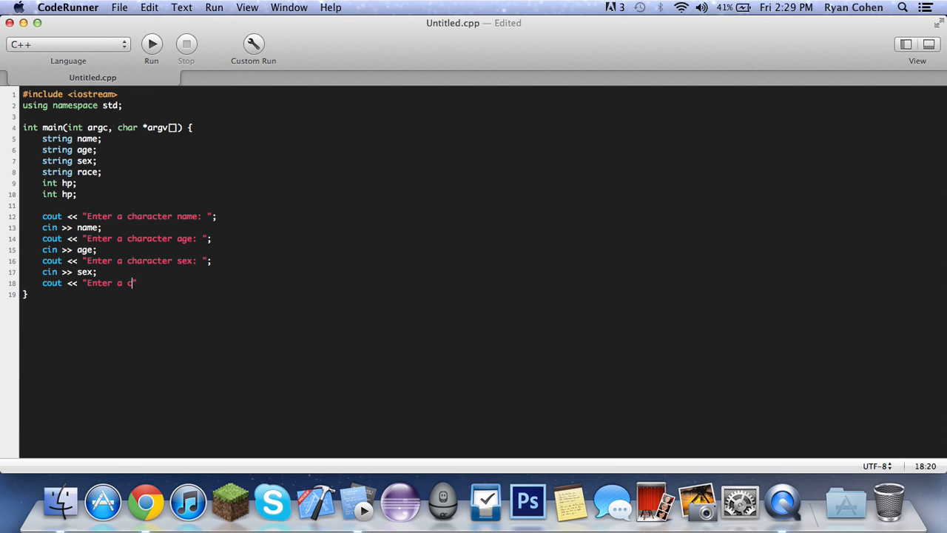
{"action": "type", "text": "race:"}
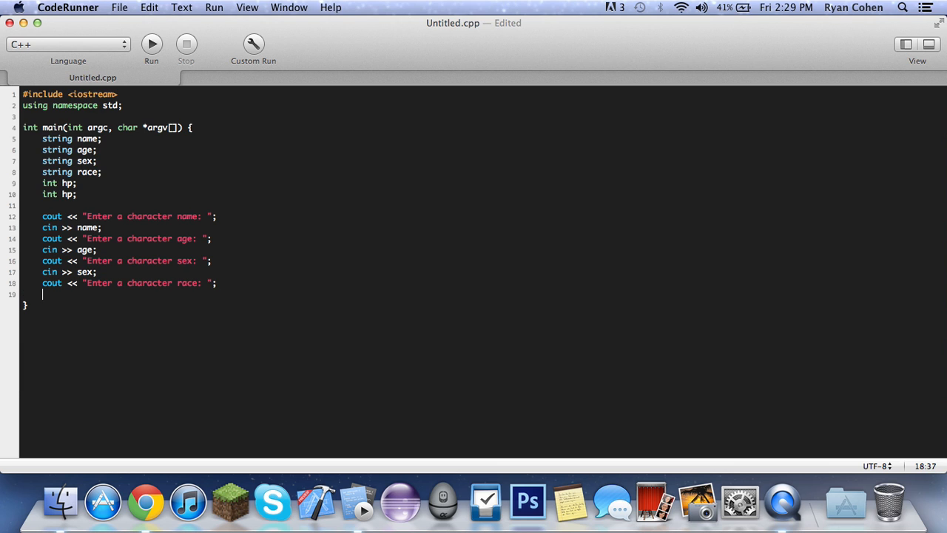
{"action": "type", "text": "cin >> race;"}
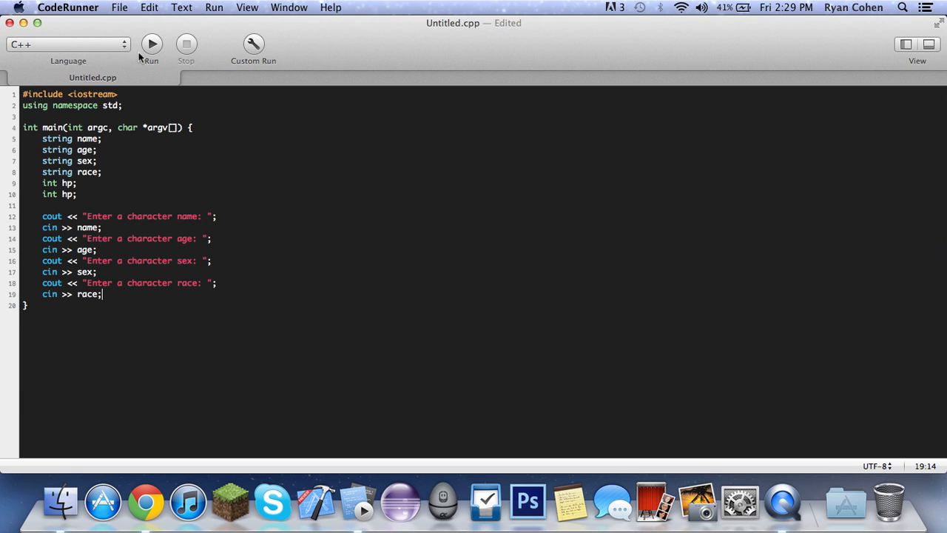
Step: Run the program and enter name Ryan_Cohen and age 16 in the console
{"action": "left_click", "coordinate": [151, 43]}
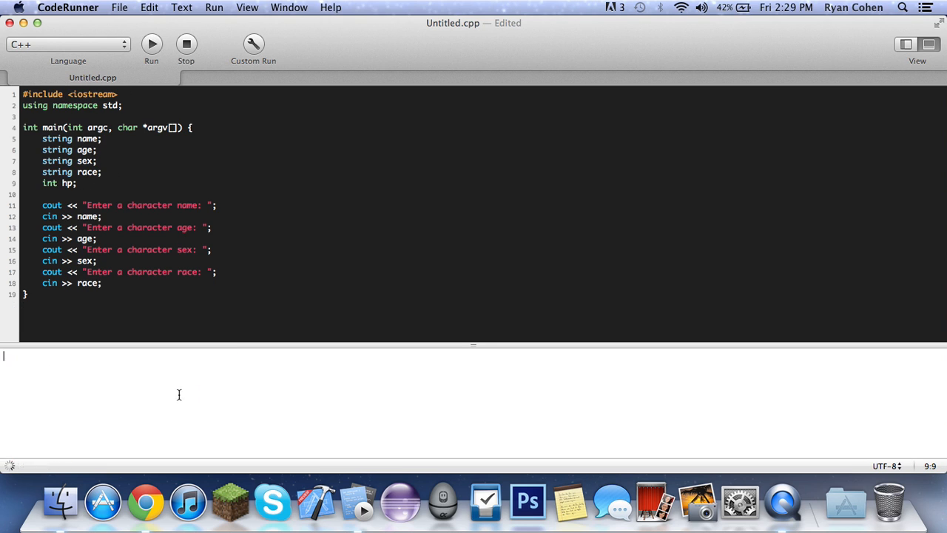
{"action": "type", "text": "Ryan"}
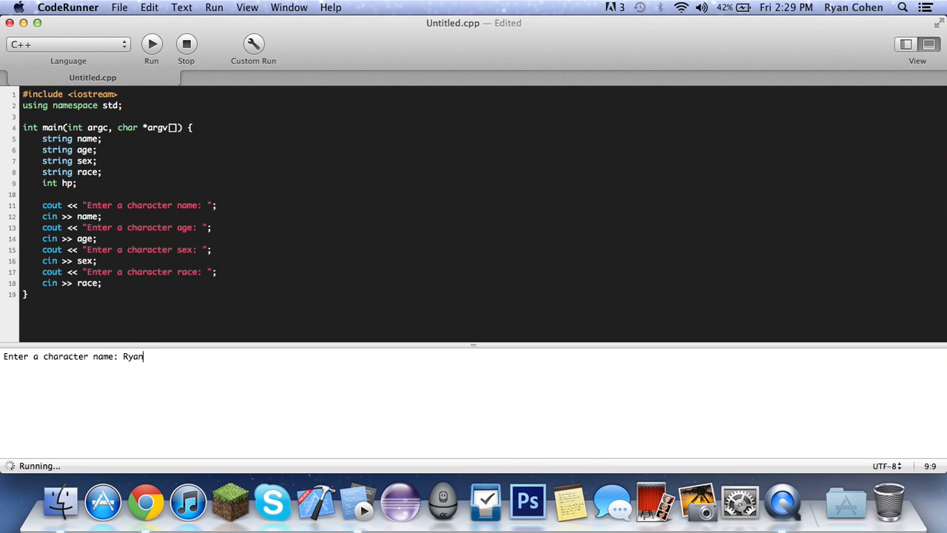
{"action": "type", "text": "_Cohen"}
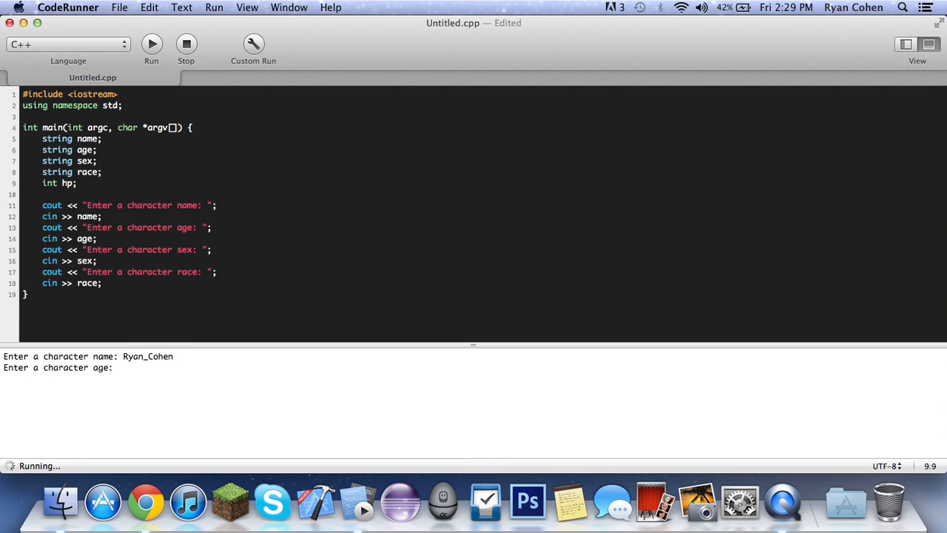
{"action": "type", "text": "16"}
{"action": "left_click", "coordinate": [120, 249]}
{"action": "type", "text": "("}
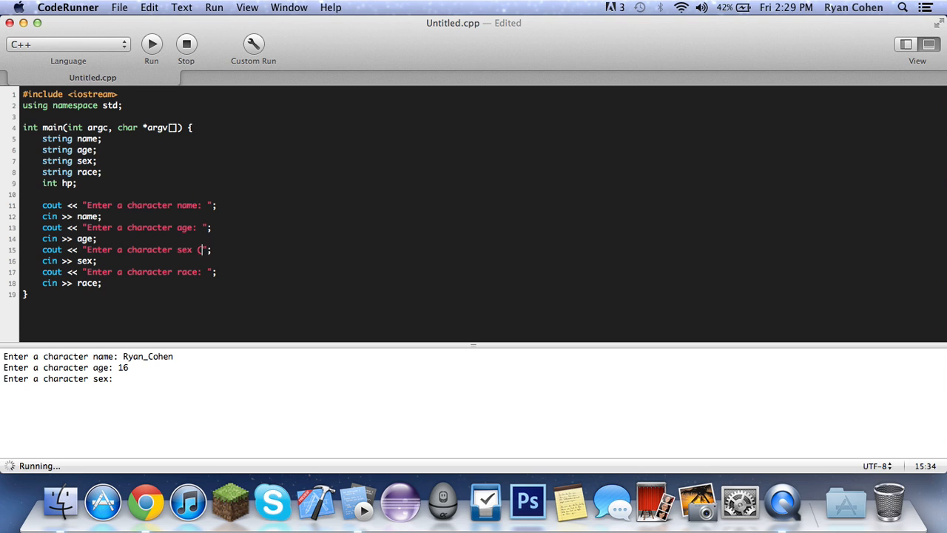
Step: Add "(M/F)" to the sex prompt and "(Human/Dwarf/Beast)" to the race prompt
{"action": "type", "text": "M/"}
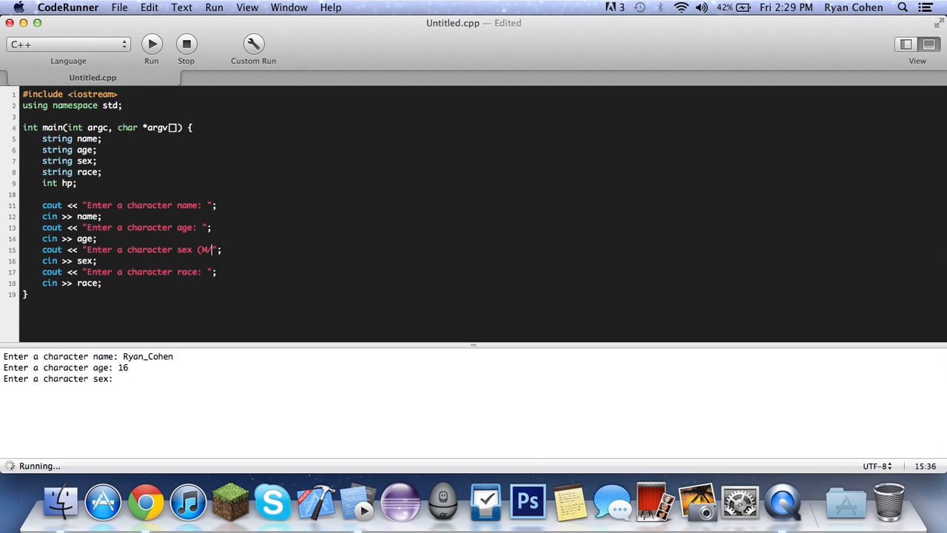
{"action": "type", "text": "F):"}
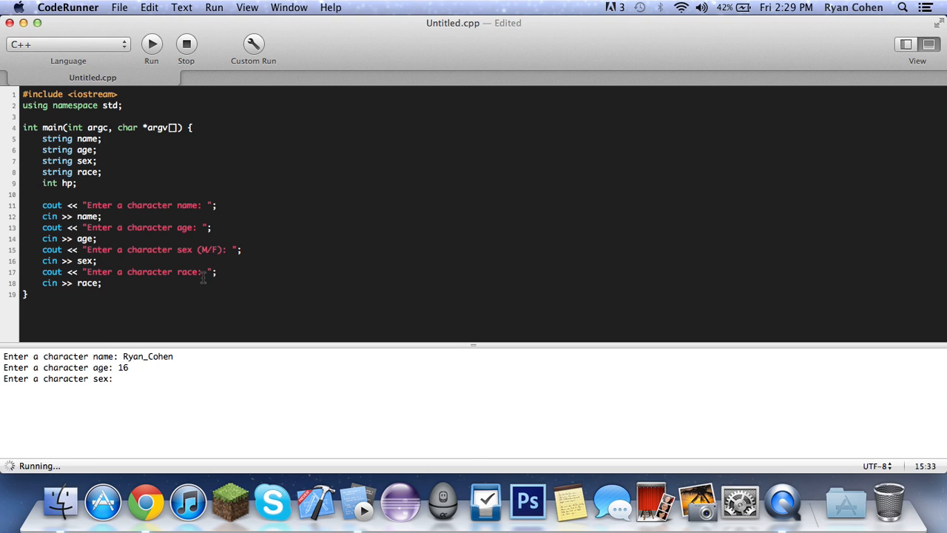
{"action": "type", "text": "("}
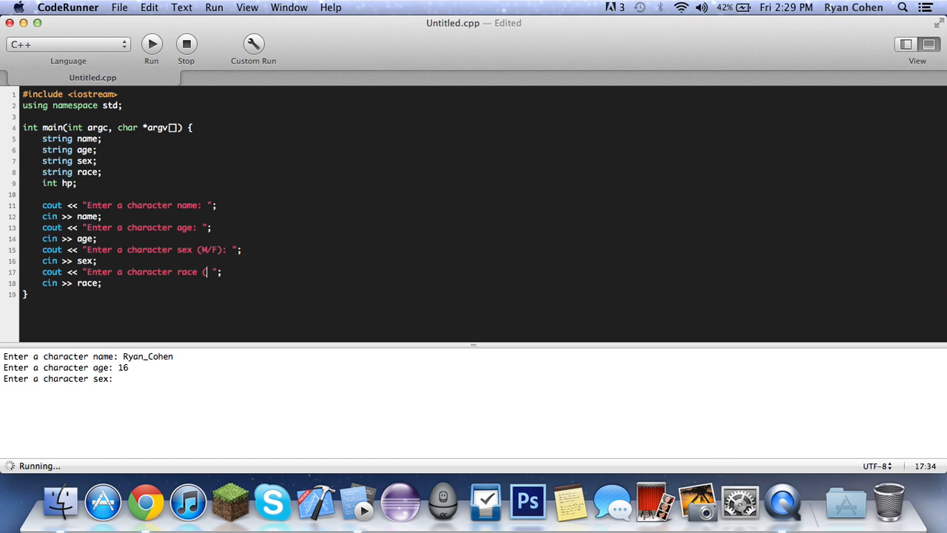
{"action": "type", "text": "Human/Dwarf/Beast):"}
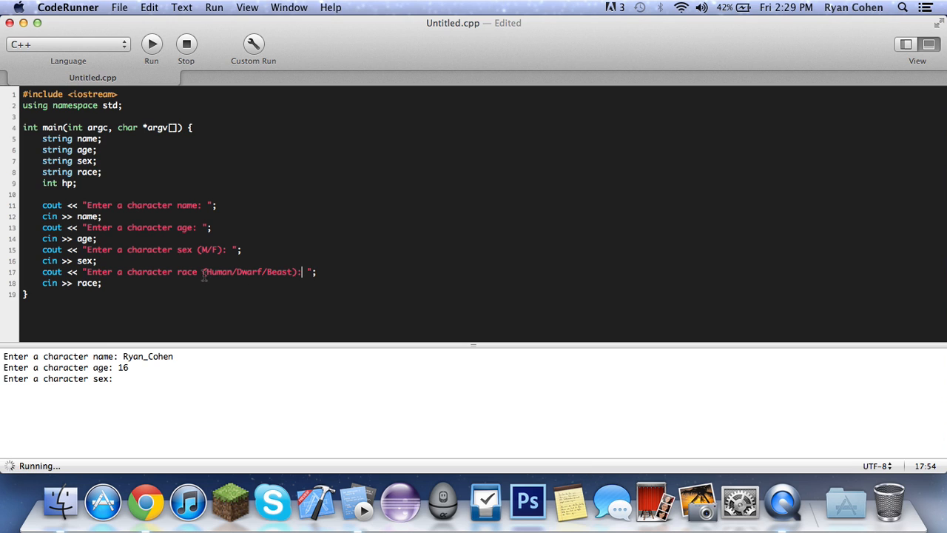
Step: Rerun the program, entering name Ryan and sex M at the prompts
{"action": "left_click", "coordinate": [151, 43]}
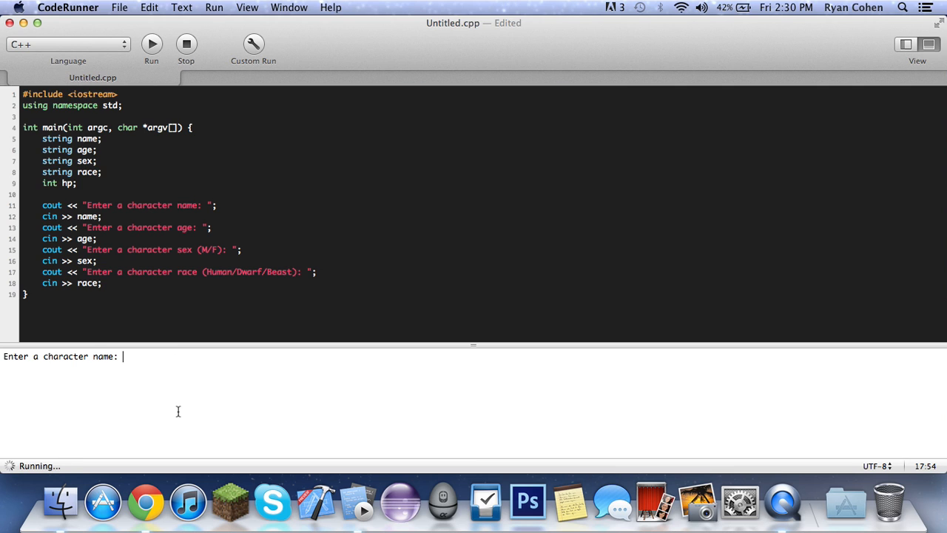
{"action": "type", "text": "Ryan_Cohen"}
{"action": "type", "text": "16"}
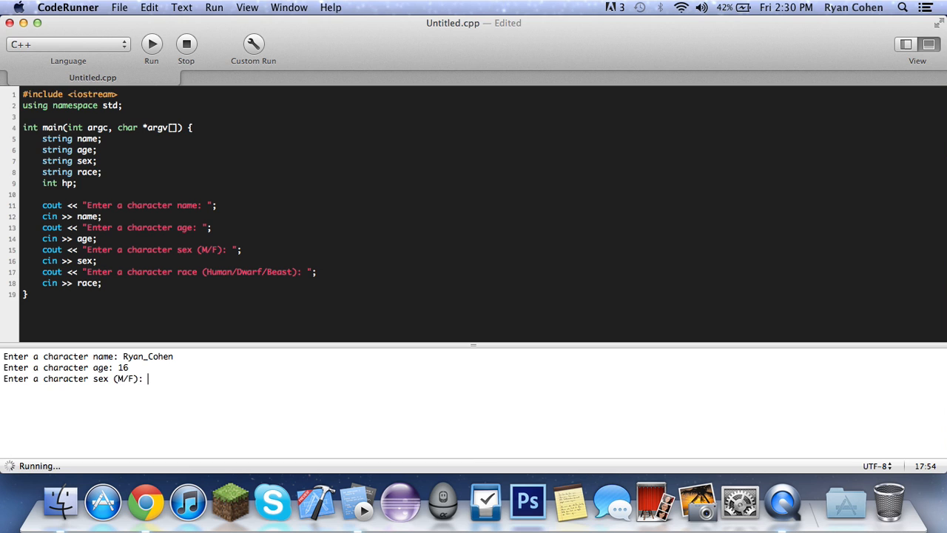
{"action": "type", "text": "M"}
{"action": "type", "text": "Human"}
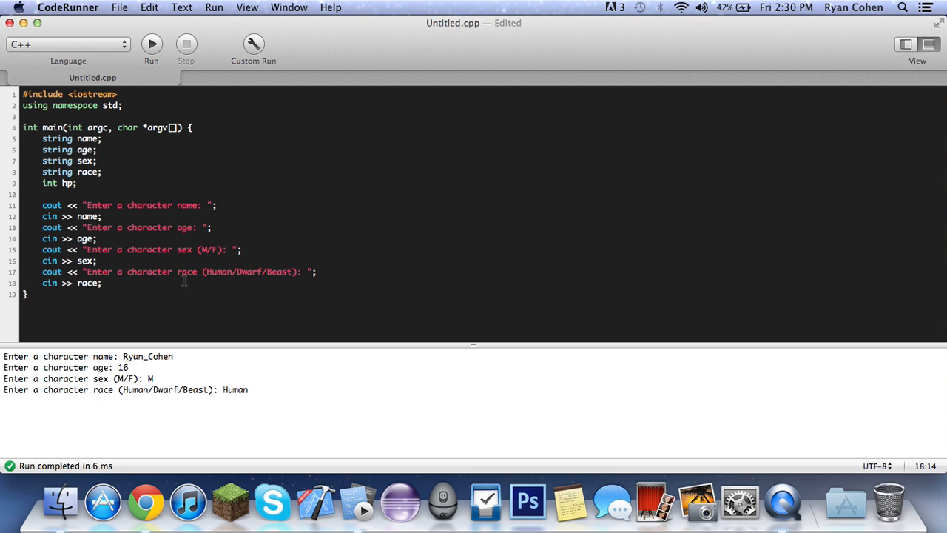
Step: Initialize hp to 20 and delete the unfinished second int declaration
{"action": "type", "text": "="}
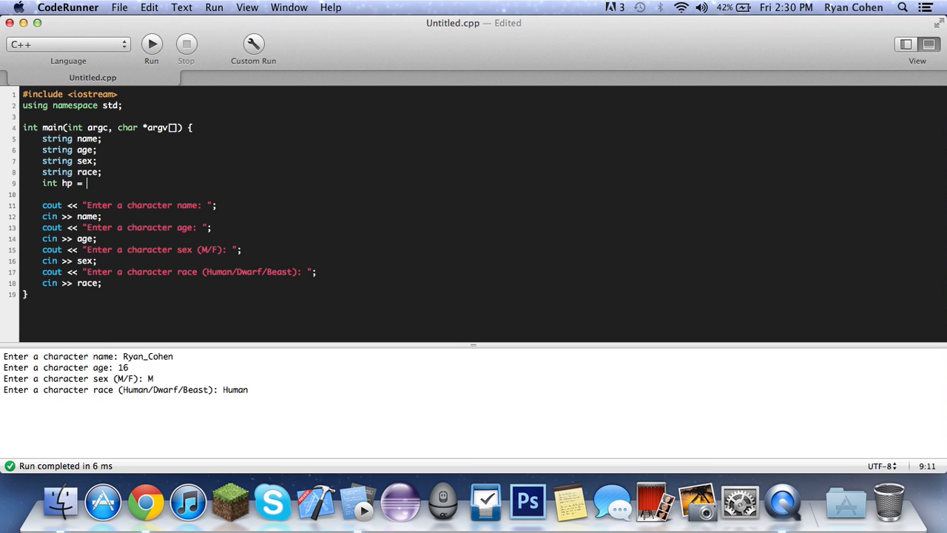
{"action": "type", "text": "20;"}
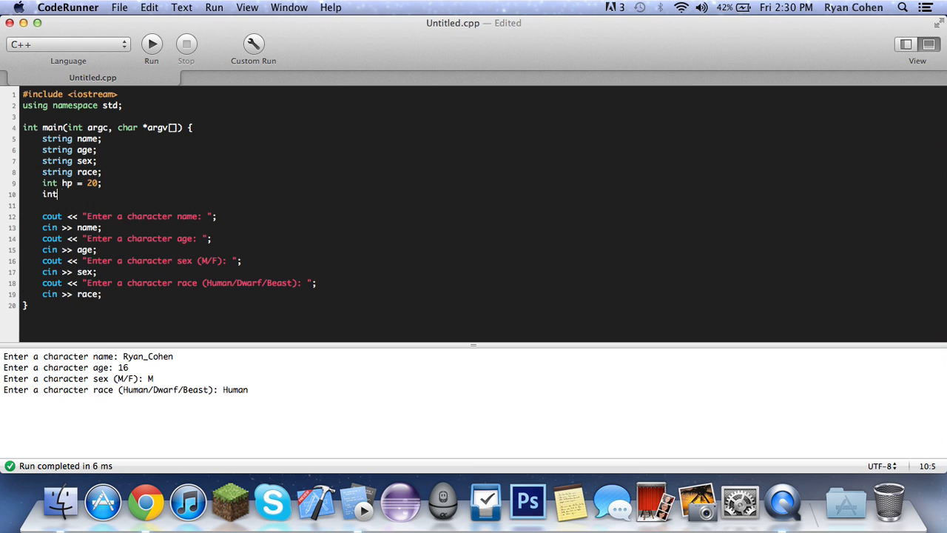
{"action": "key", "text": "backspace"}
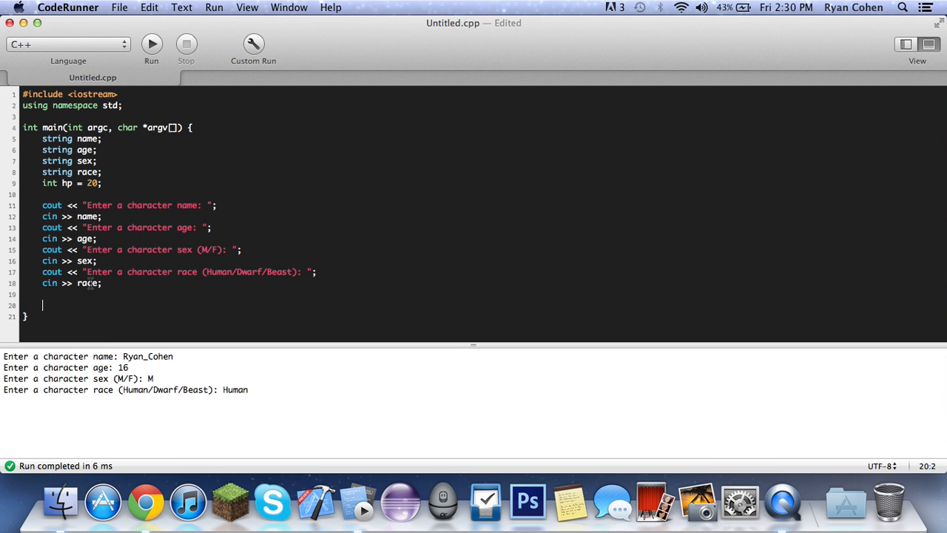
Step: Add cout << "Okay, bringing you to your HUD..." << endl; after the race input, then test-run
{"action": "double_click", "coordinate": [86, 283]}
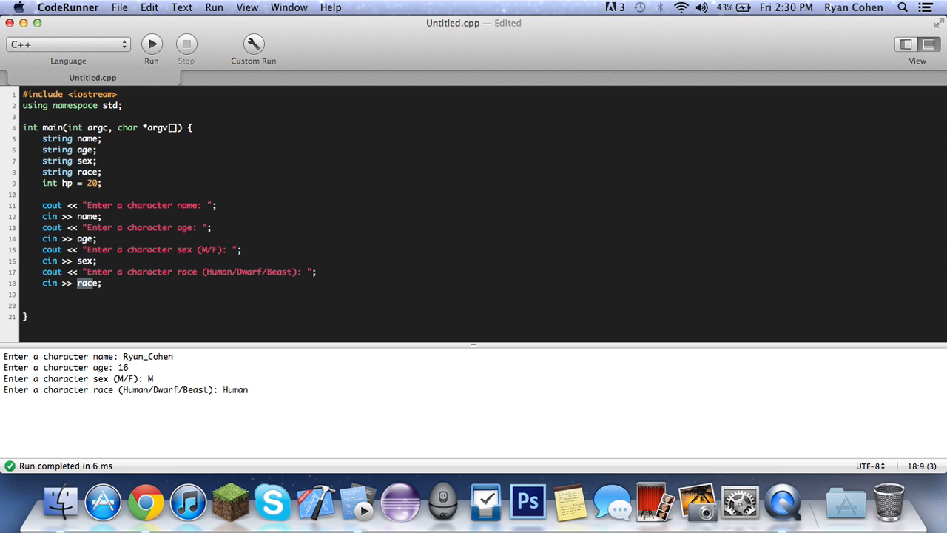
{"action": "type", "text": "co"}
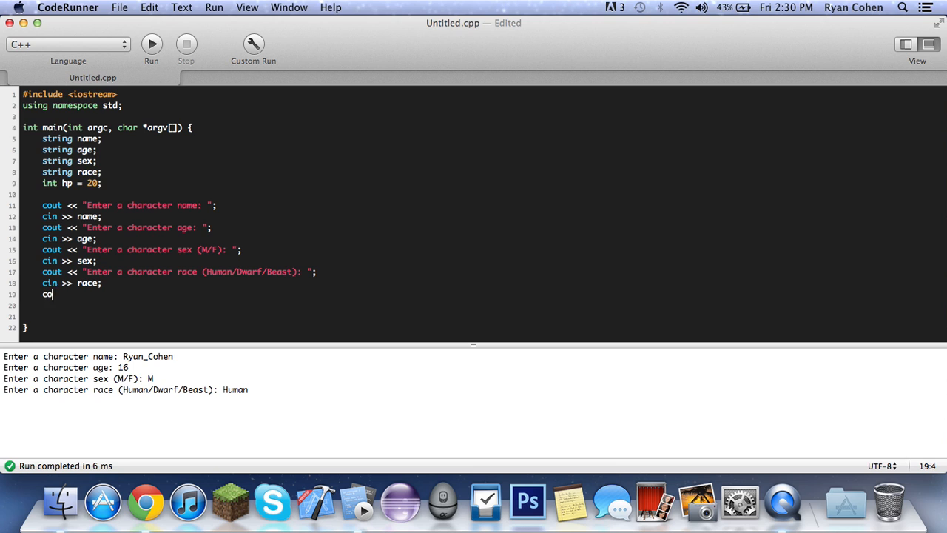
{"action": "type", "text": "ut << \"\""}
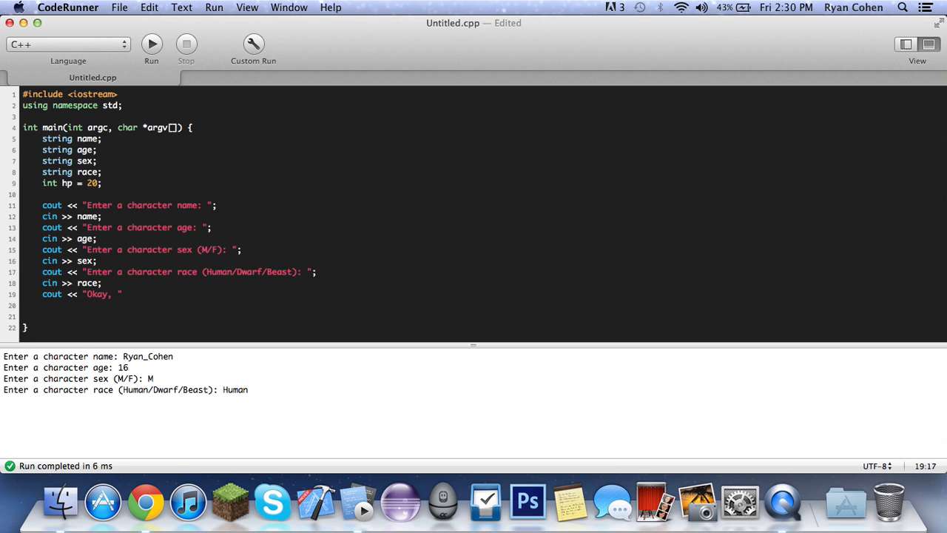
{"action": "type", "text": "bringing you to your"}
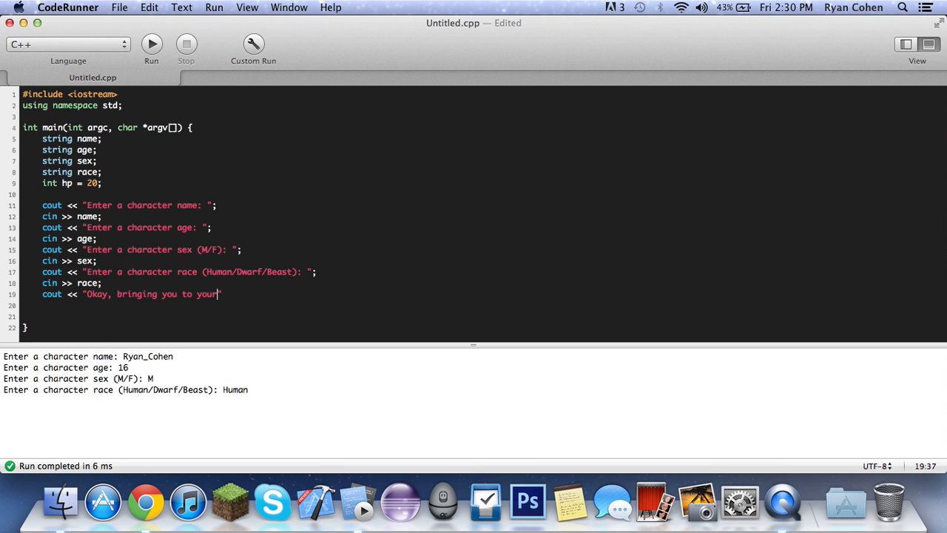
{"action": "type", "text": "HUD...\""}
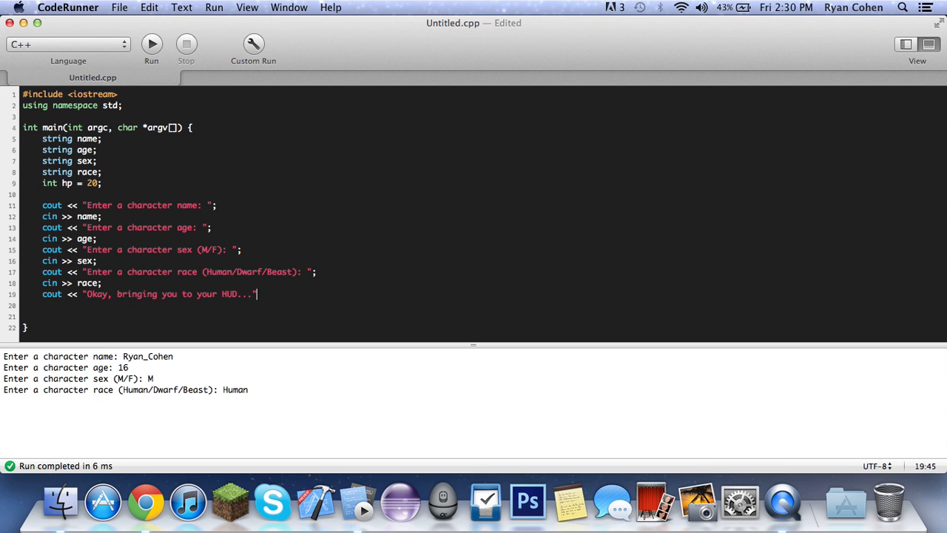
{"action": "type", "text": "<< endl;"}
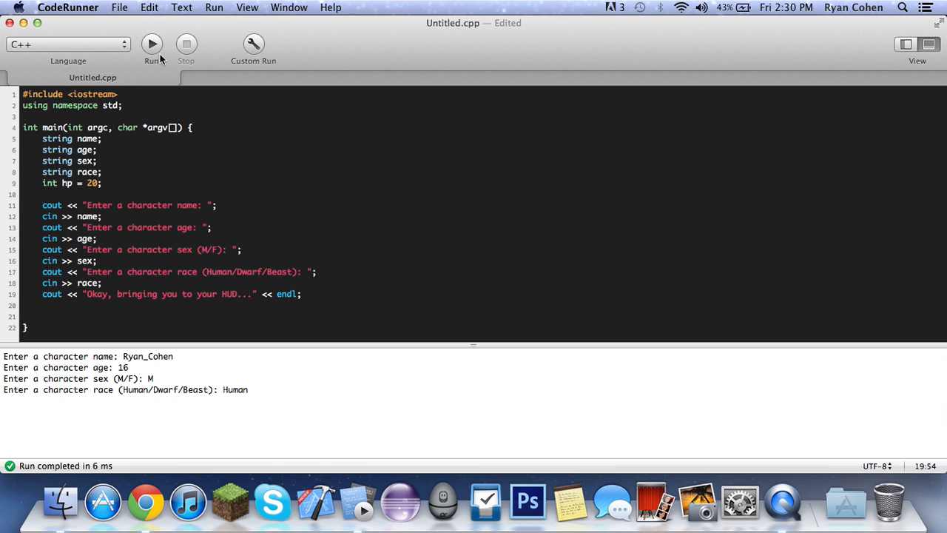
{"action": "left_click", "coordinate": [151, 43]}
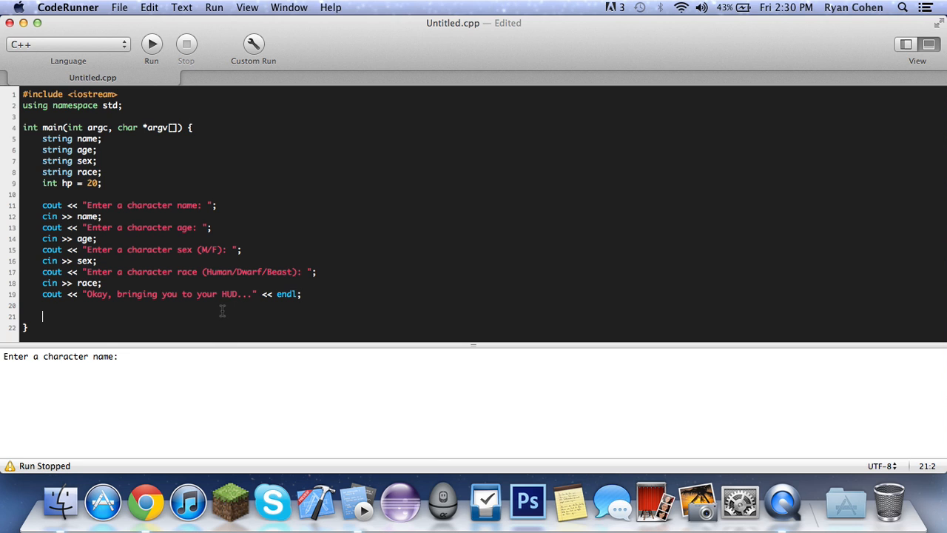
Step: Start line 21's cout with name and age separated by pipe dividers
{"action": "type", "text": "cout <<"}
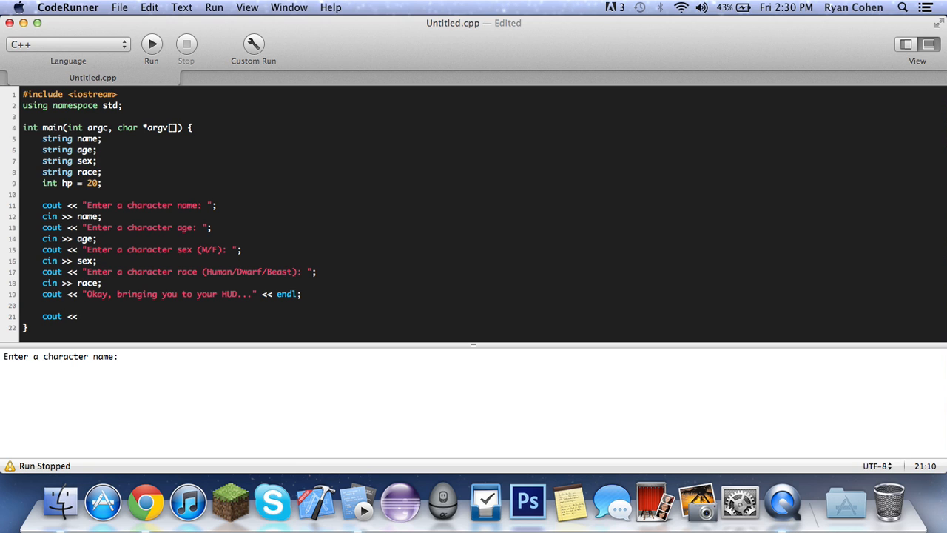
{"action": "left_click", "coordinate": [82, 316]}
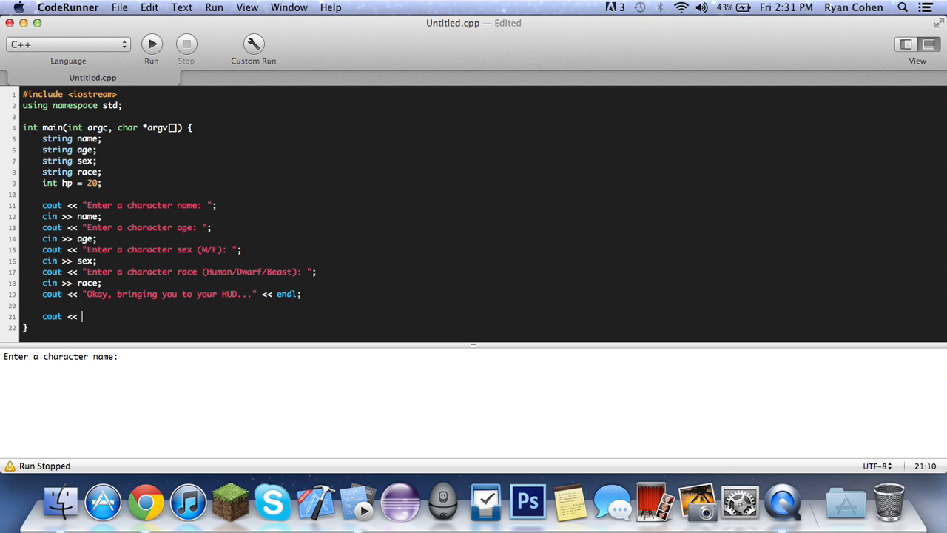
{"action": "type", "text": "nam"}
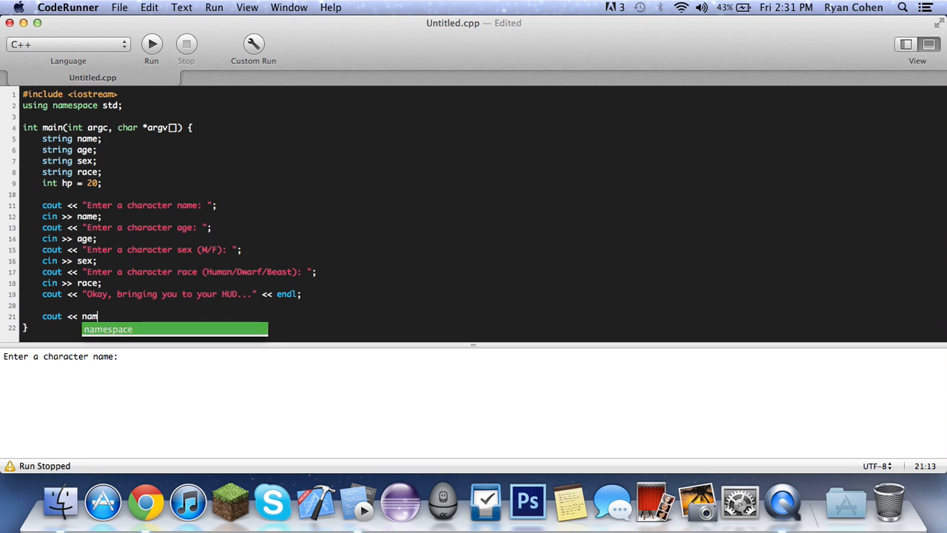
{"action": "type", "text": "e <<"}
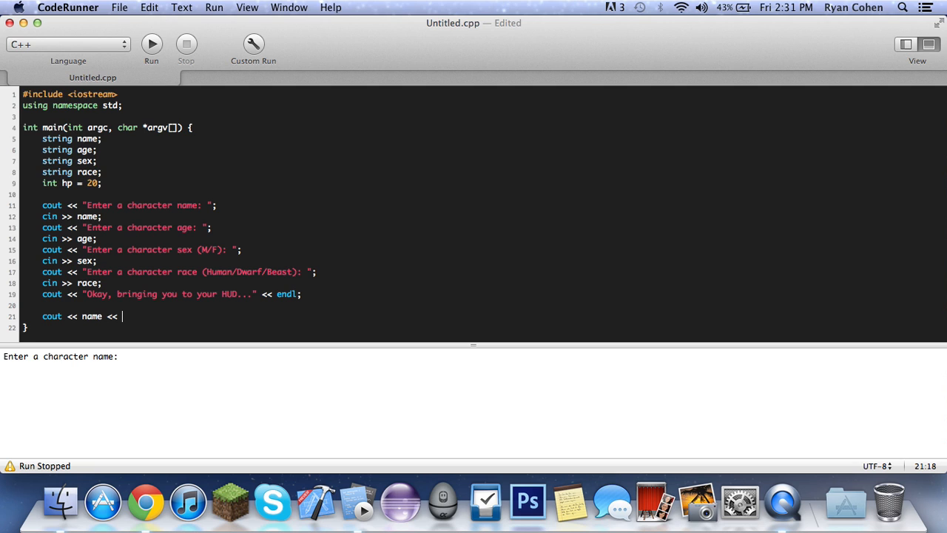
{"action": "type", "text": "\"   |"}
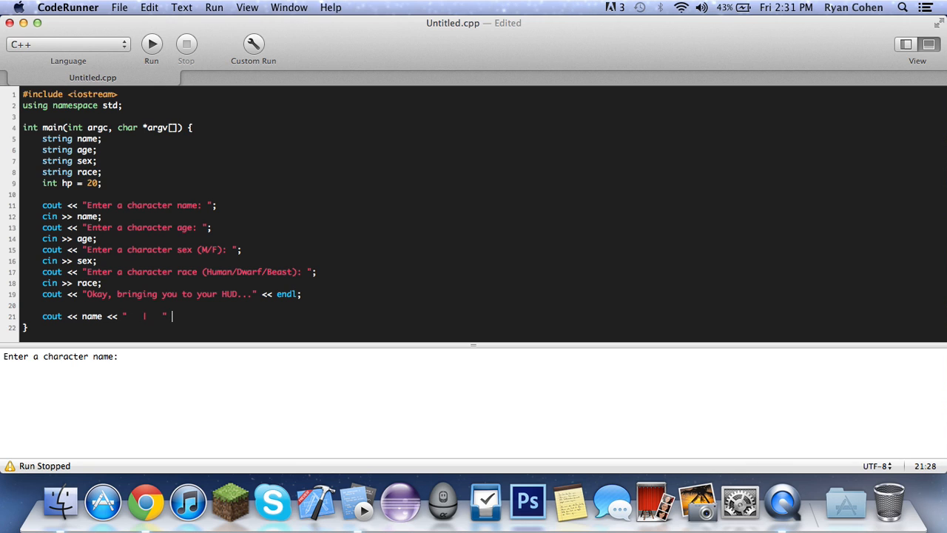
{"action": "type", "text": "<<"}
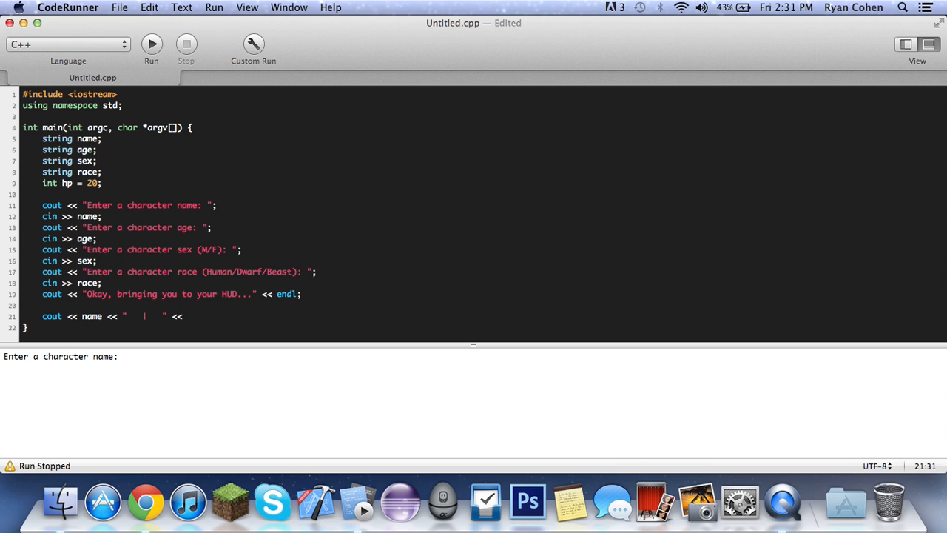
{"action": "left_click", "coordinate": [185, 316]}
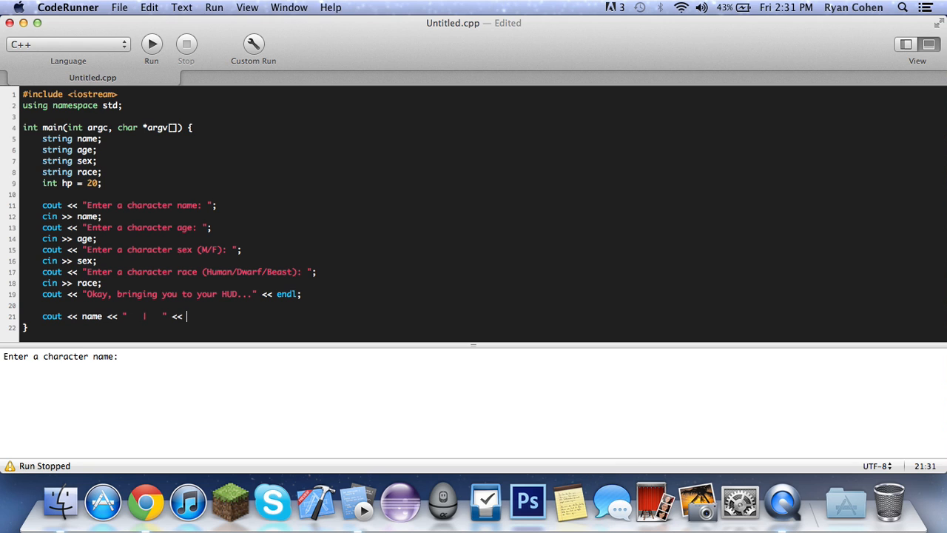
{"action": "type", "text": "age <<< \"   |   \" << sex << \"   |"}
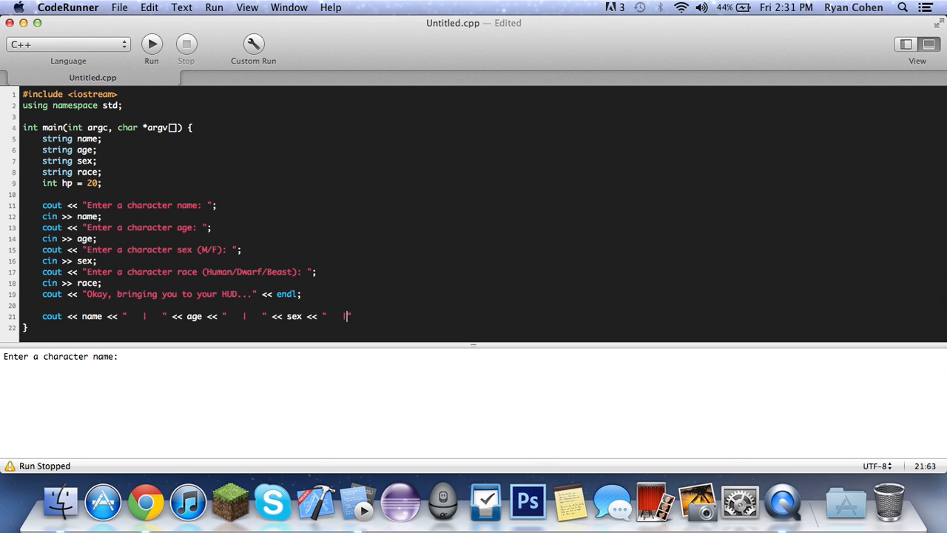
Step: Append sex, race and hp with pipe dividers and endl, then run
{"action": "type", "text": "|"}
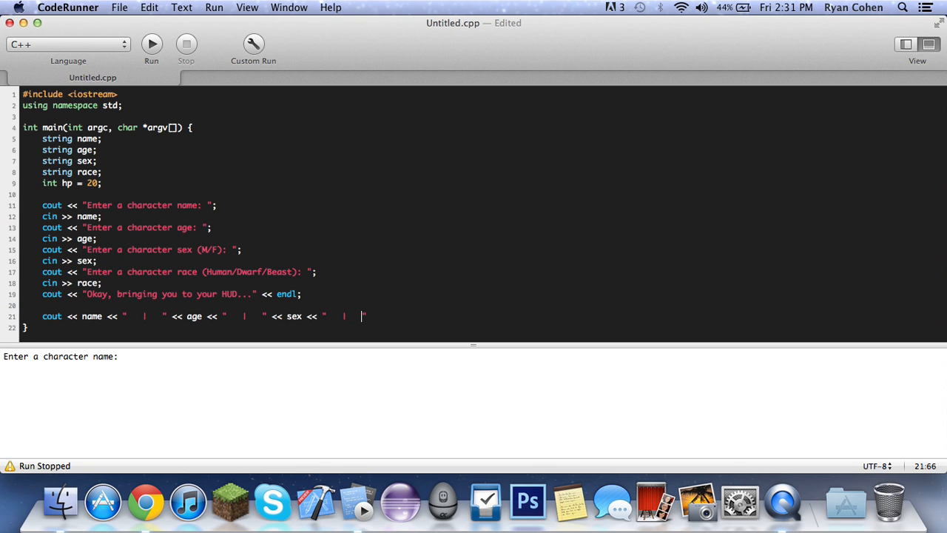
{"action": "type", "text": "<<"}
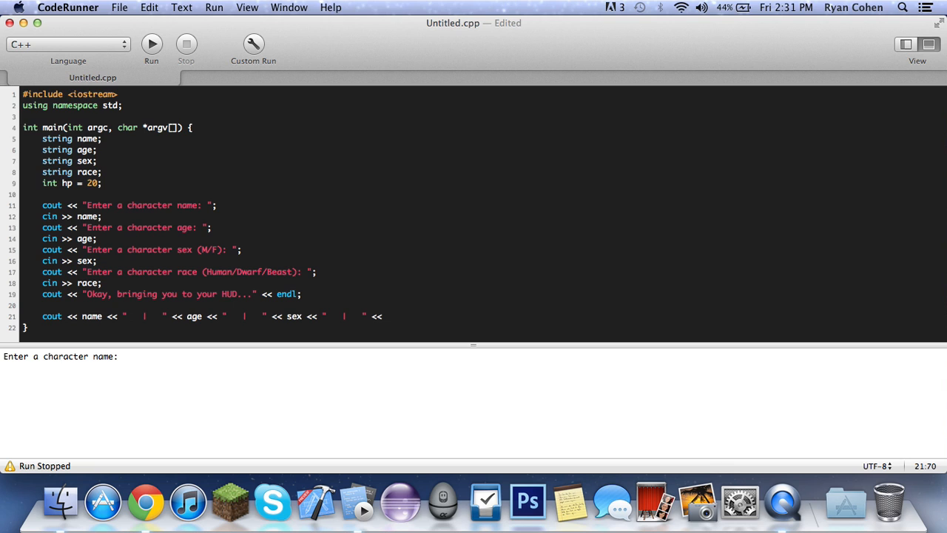
{"action": "type", "text": "race"}
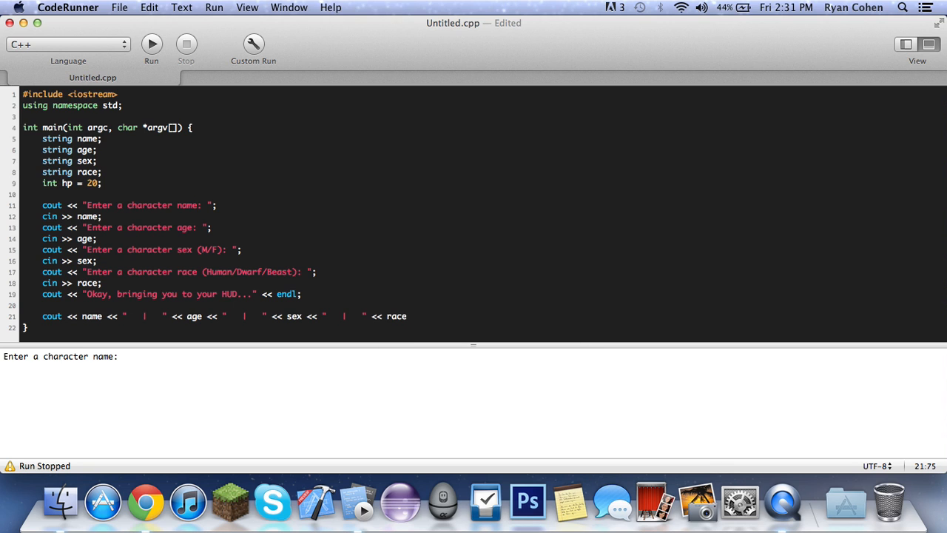
{"action": "left_click", "coordinate": [411, 316]}
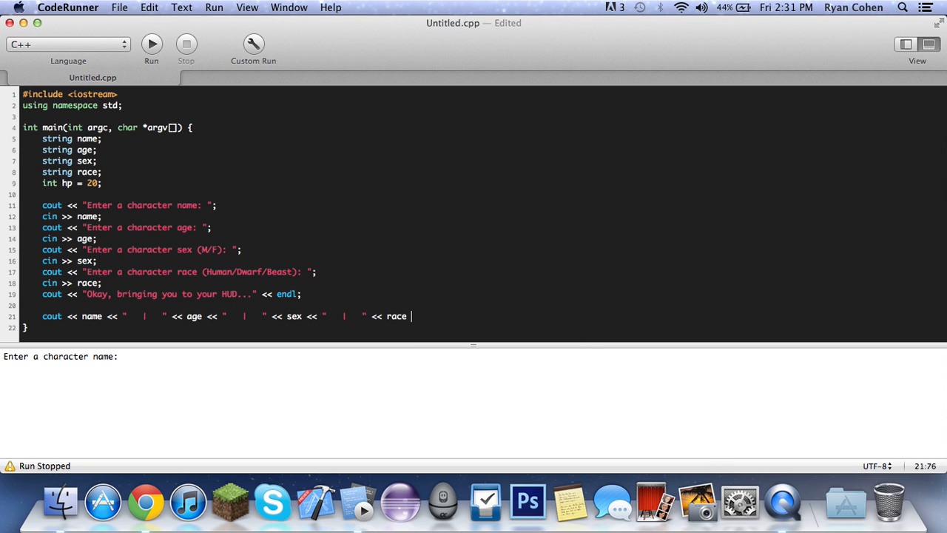
{"action": "type", "text": "<< \" \""}
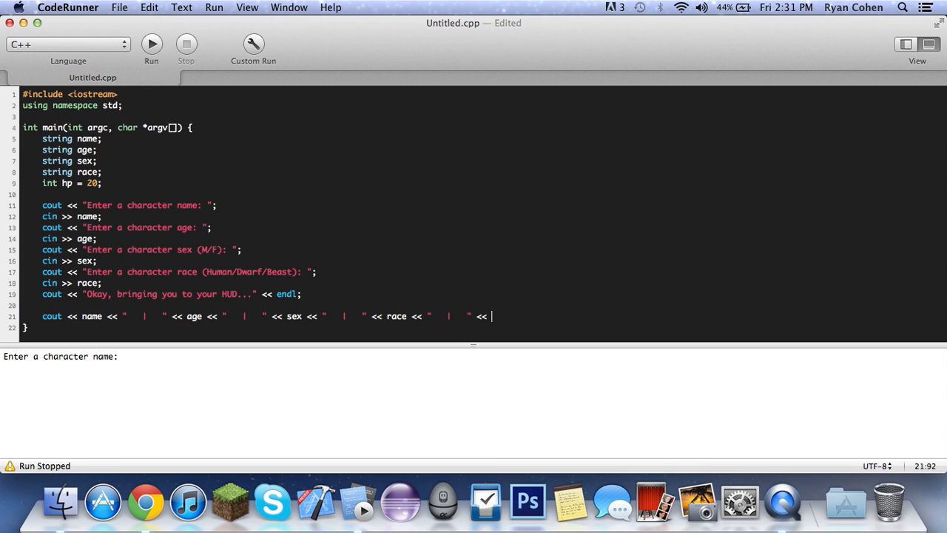
{"action": "type", "text": "hp"}
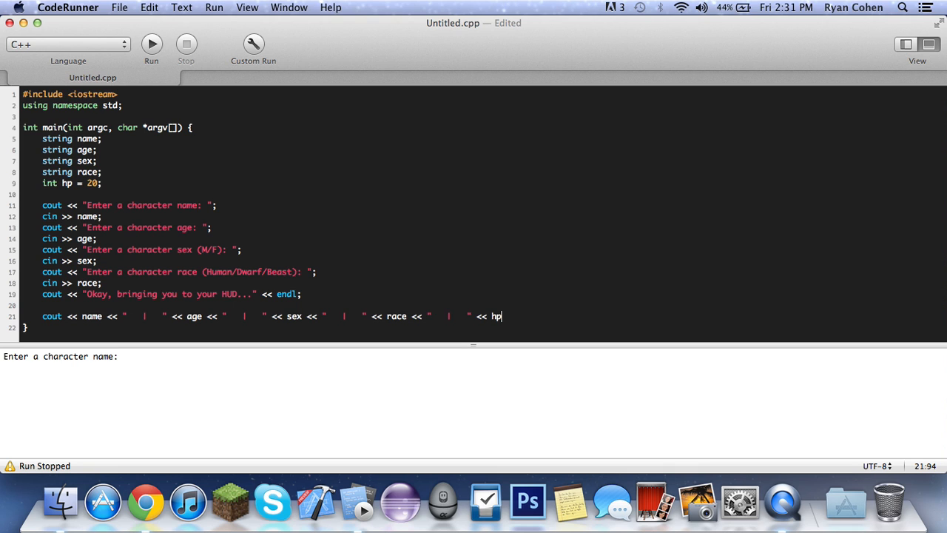
{"action": "type", "text": "<< endl"}
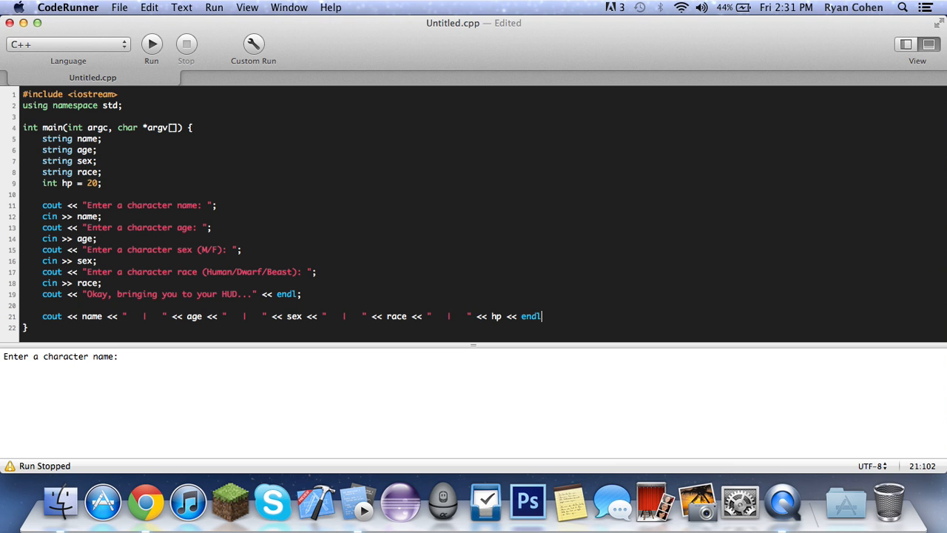
{"action": "left_click", "coordinate": [151, 42]}
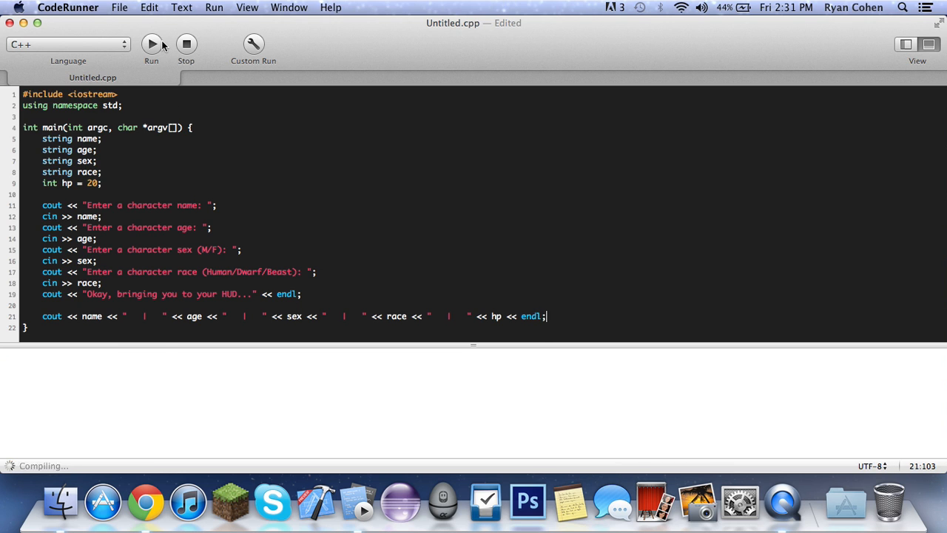
Step: Focus the console to answer the character creation prompts
{"action": "left_click", "coordinate": [151, 44]}
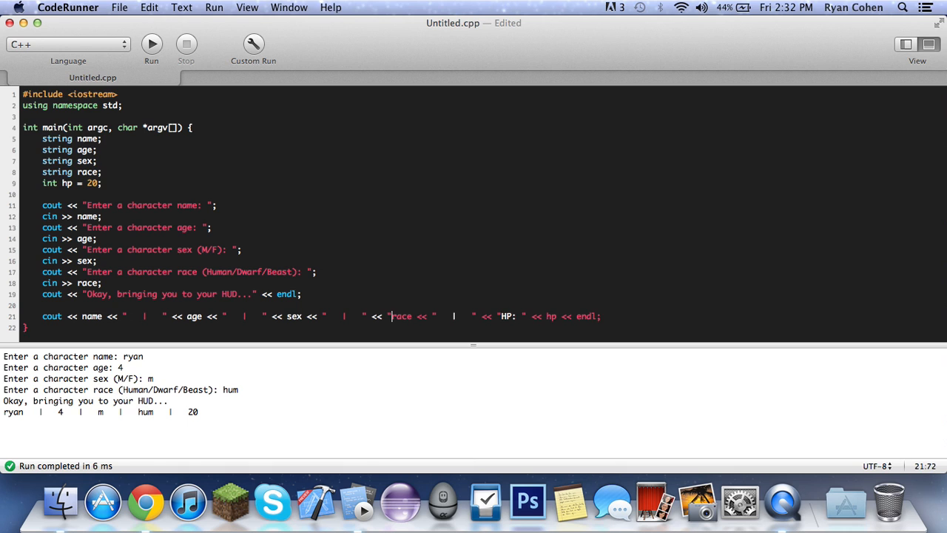
Step: Add Race: and Sex: labels, then run with Ryan and Human to check the HUD
{"action": "type", "text": "Race: \" <<"}
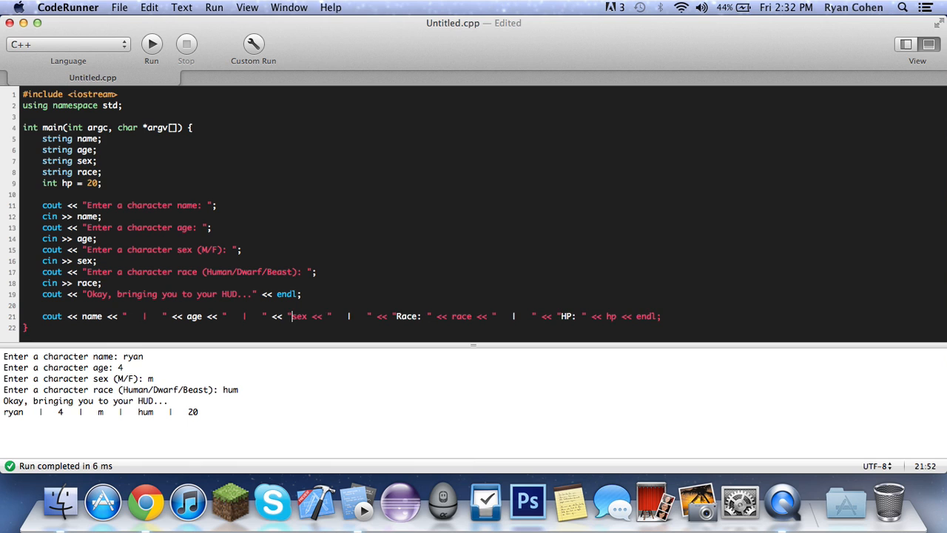
{"action": "type", "text": "Sex: \" <<"}
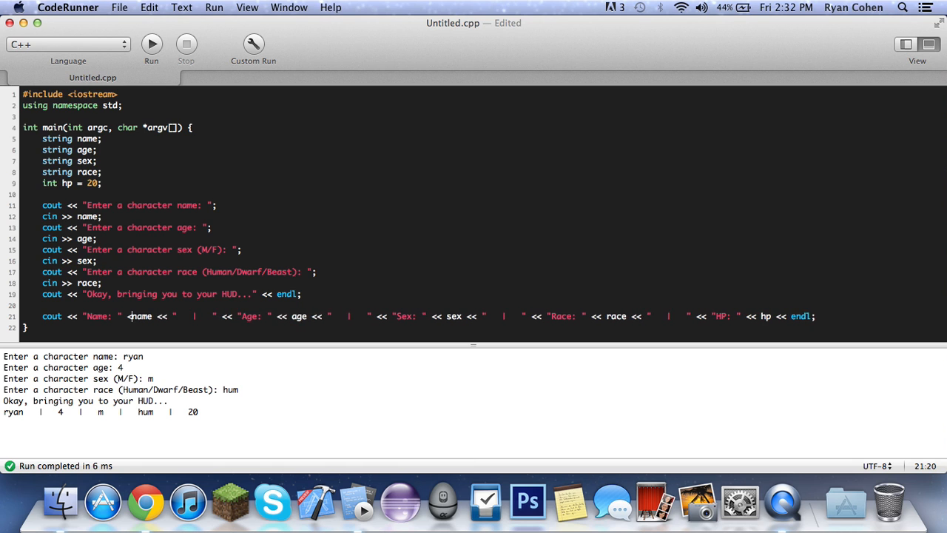
{"action": "left_click", "coordinate": [151, 43]}
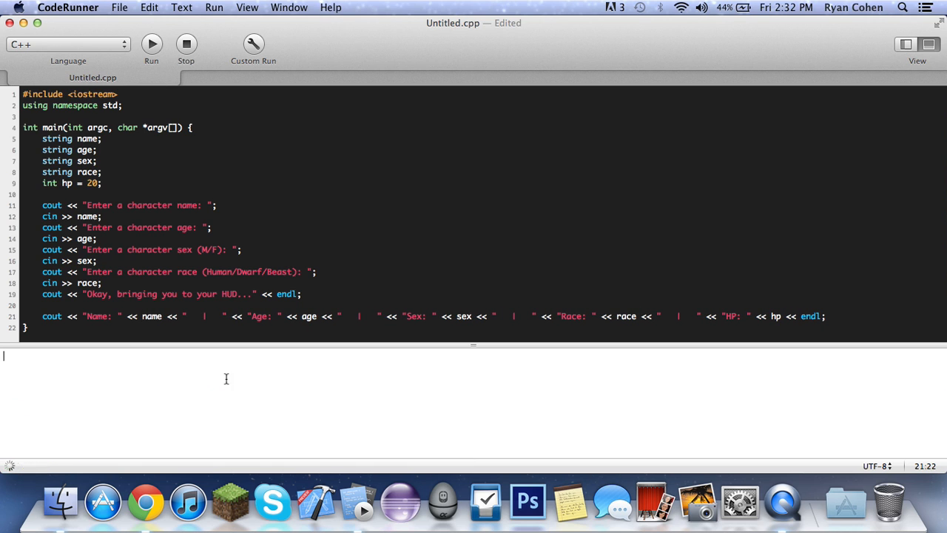
{"action": "type", "text": "Ryan"}
{"action": "type", "text": "16"}
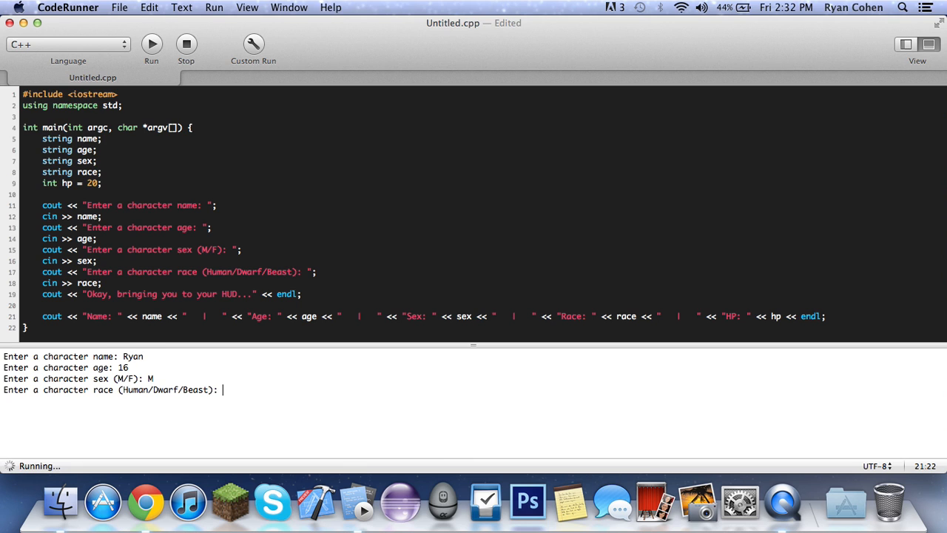
{"action": "type", "text": "Human"}
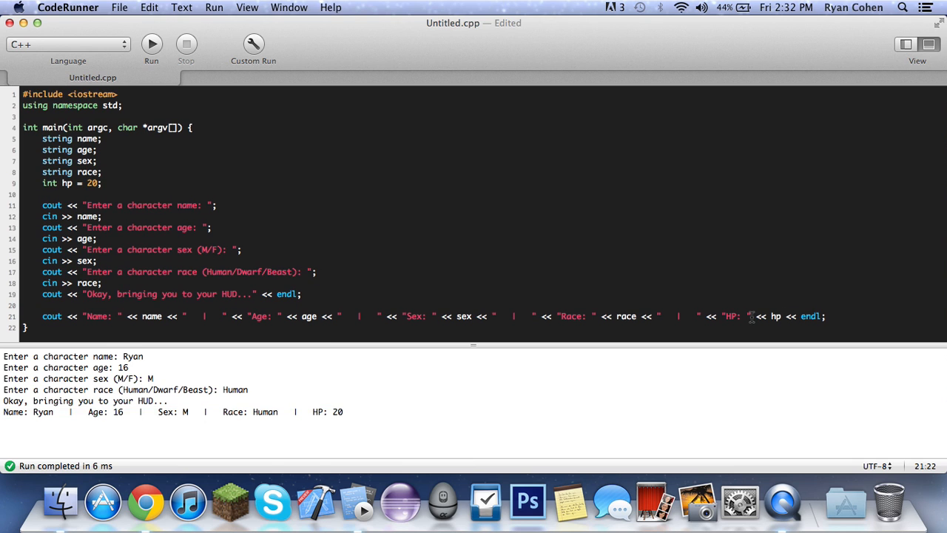
{"action": "mouse_move", "coordinate": [814, 326]}
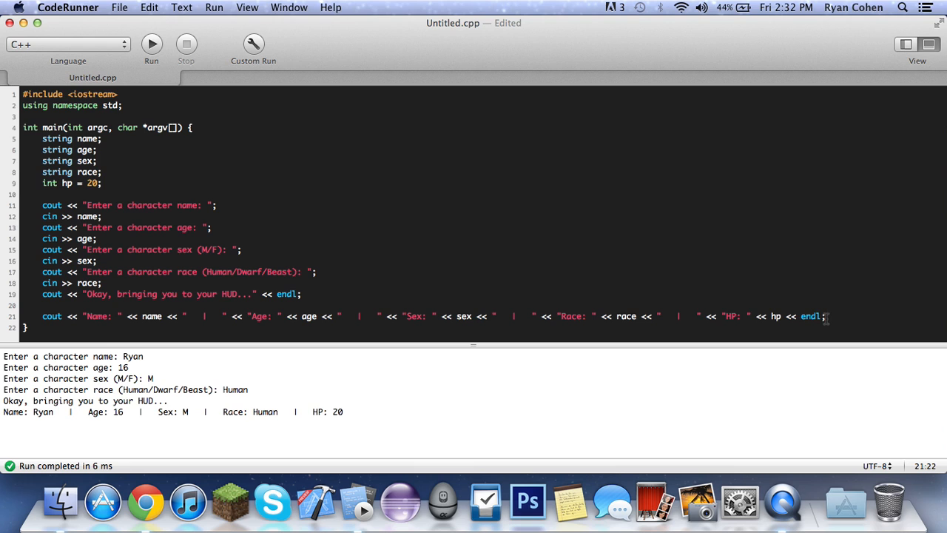
Step: Add a string input declaration and a cin >> input line after the HUD line
{"action": "triple_click", "coordinate": [296, 316]}
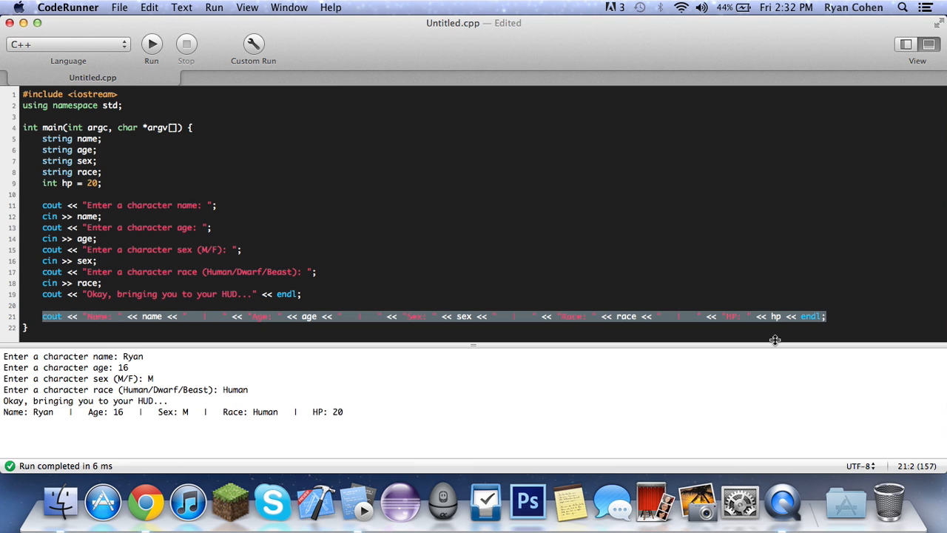
{"action": "type", "text": "cin >> i"}
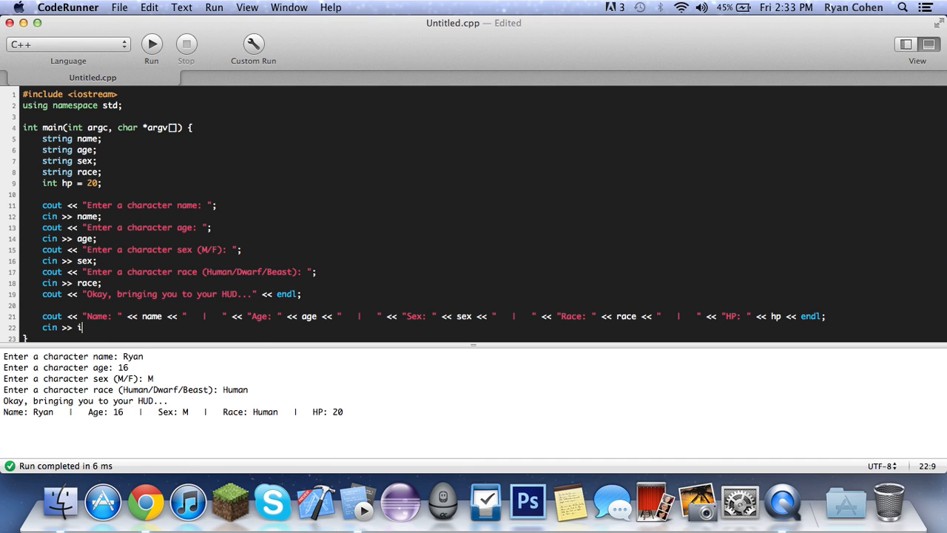
{"action": "type", "text": "nput;"}
{"action": "type", "text": "string input"}
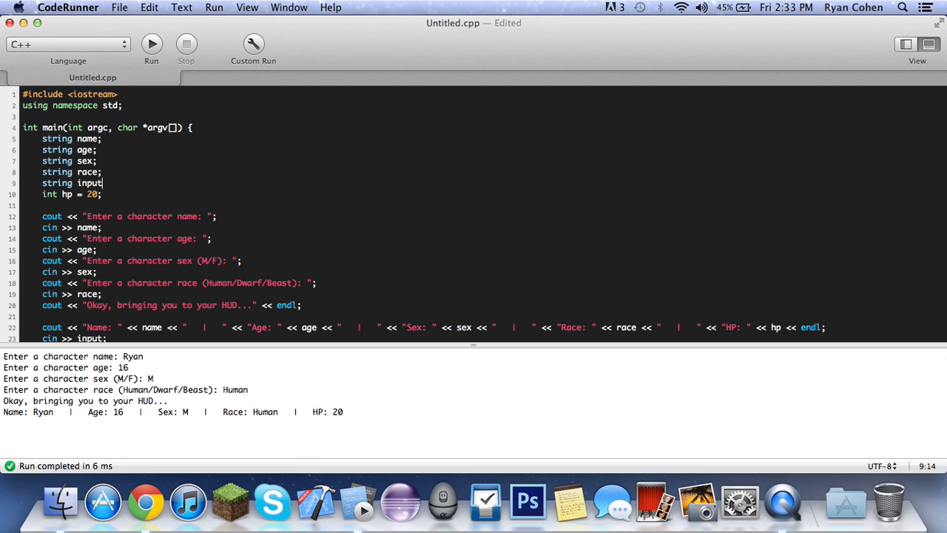
Step: Run with Human and a line of e's, then erase the half-written hp line
{"action": "left_click", "coordinate": [151, 43]}
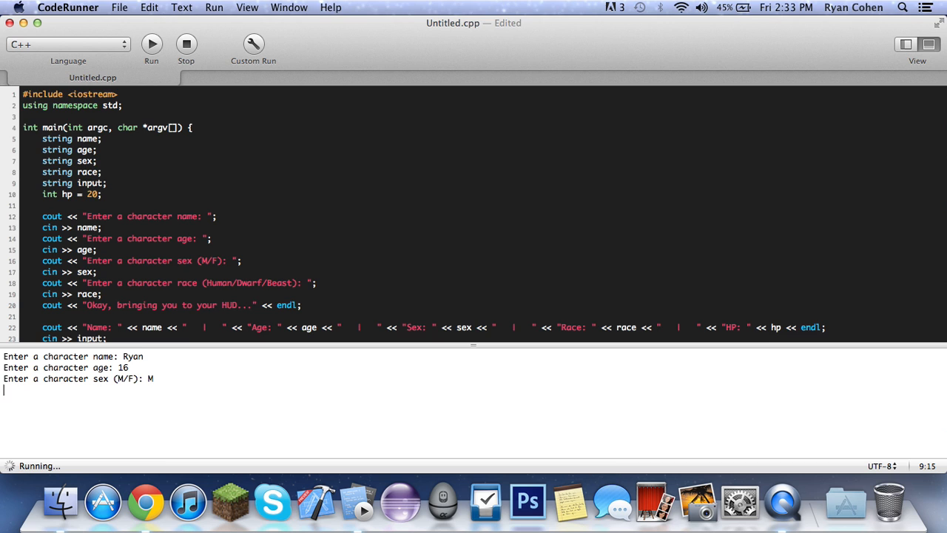
{"action": "type", "text": "Human/Dwarf/Beast): Human"}
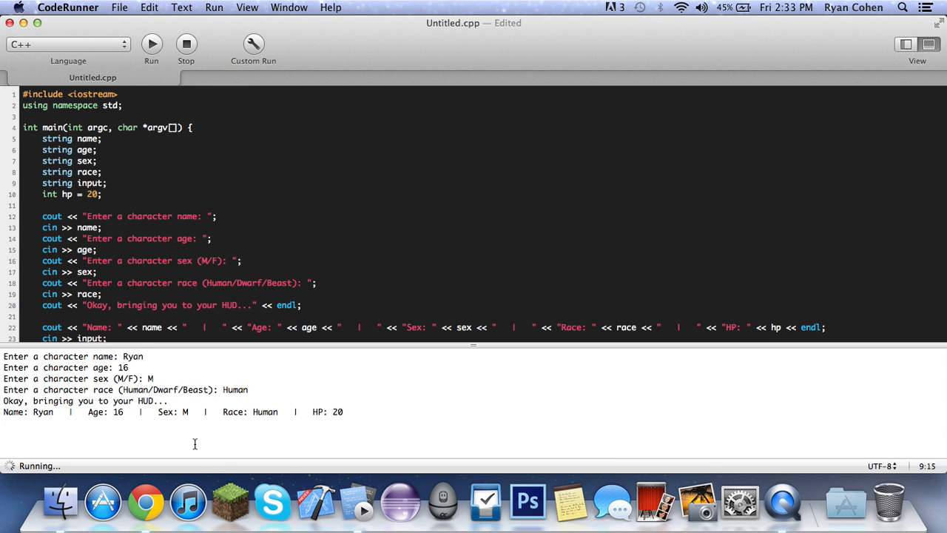
{"action": "type", "text": "eeeeeeeee"}
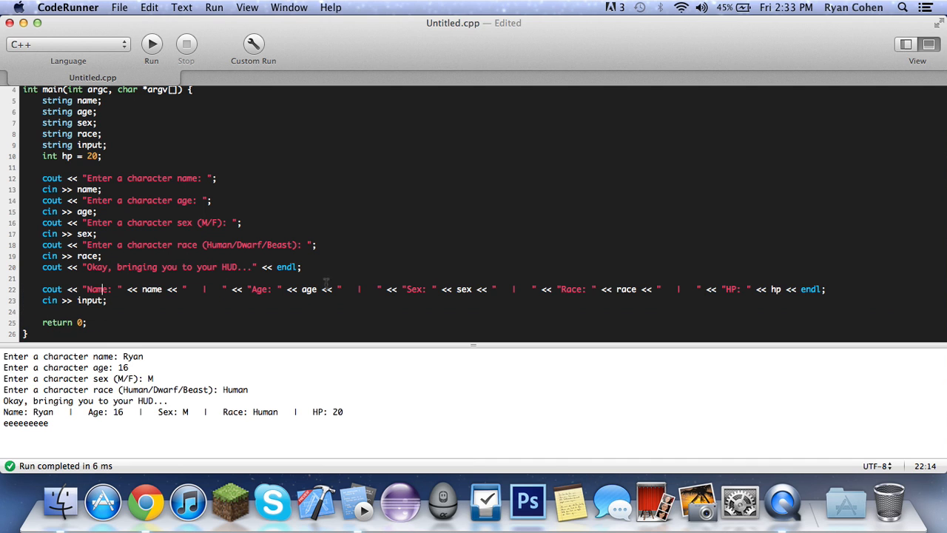
{"action": "mouse_move", "coordinate": [779, 293]}
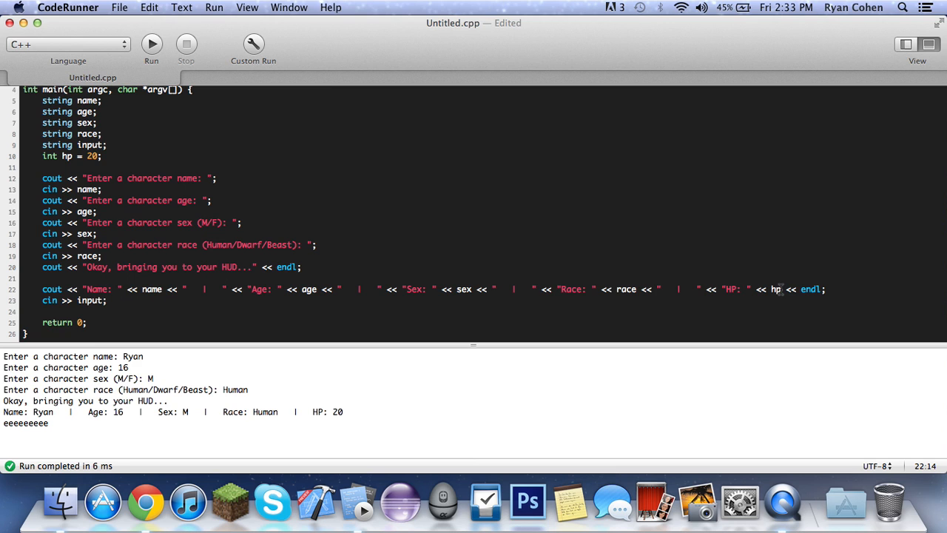
{"action": "double_click", "coordinate": [776, 289]}
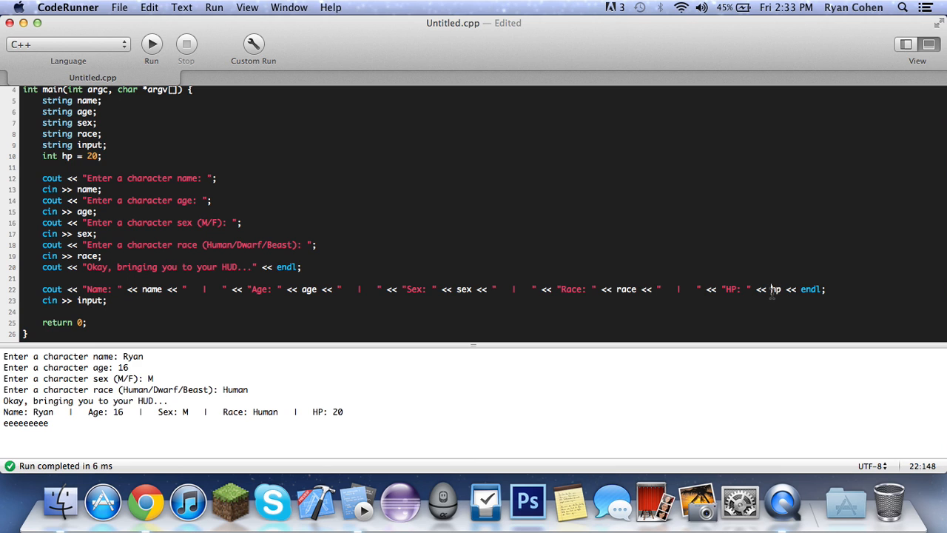
{"action": "mouse_move", "coordinate": [115, 157]}
{"action": "type", "text": "hp"}
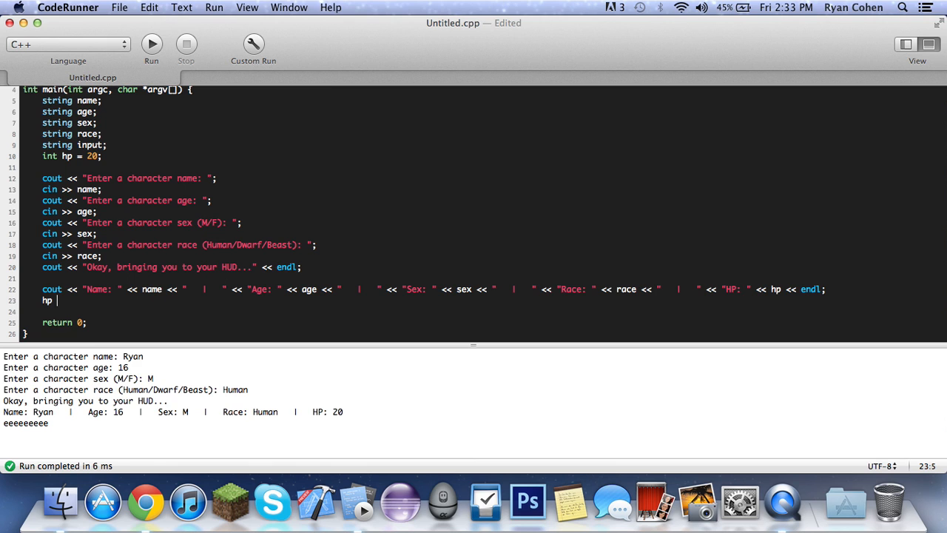
{"action": "key", "text": "Backspace"}
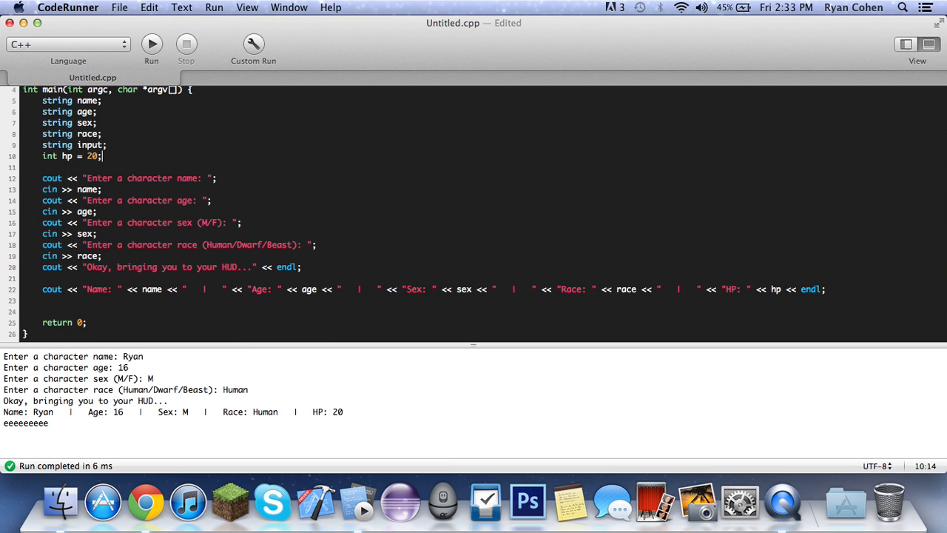
Step: Declare int finalHp and add the calculation finalHp = hp - 10
{"action": "type", "text": "int finalHp;"}
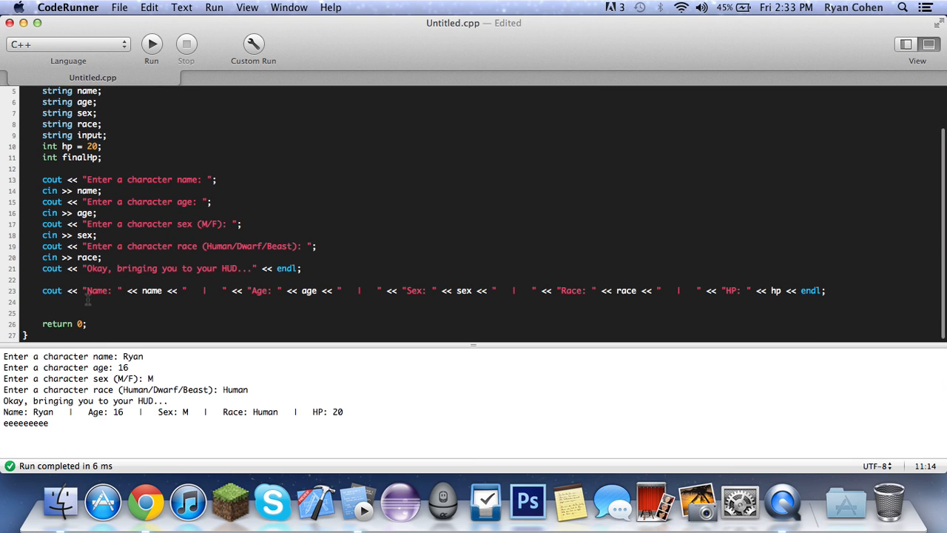
{"action": "type", "text": "finalHp"}
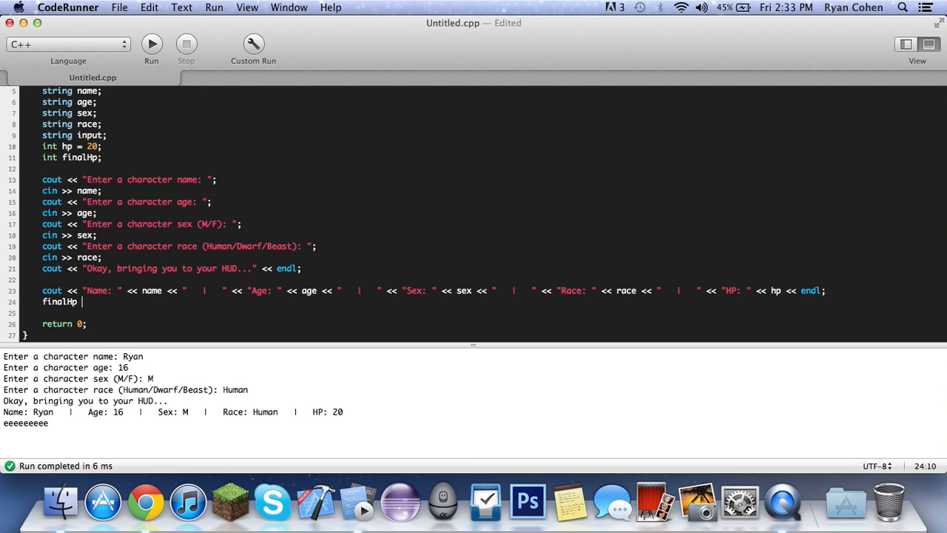
{"action": "type", "text": "= hp - 10;"}
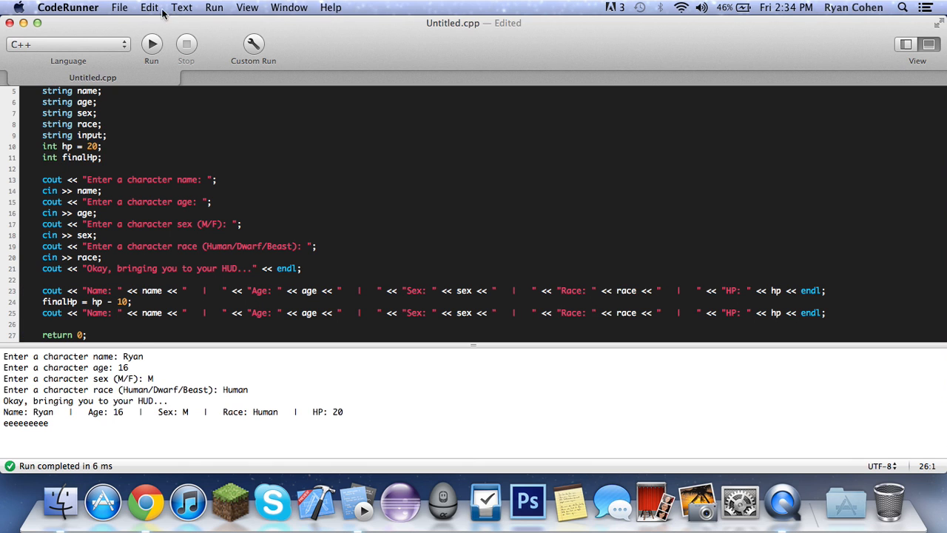
Step: Run to compare both HUD lines, then delete the finalHp calculation and second HUD line and rerun
{"action": "left_click", "coordinate": [151, 42]}
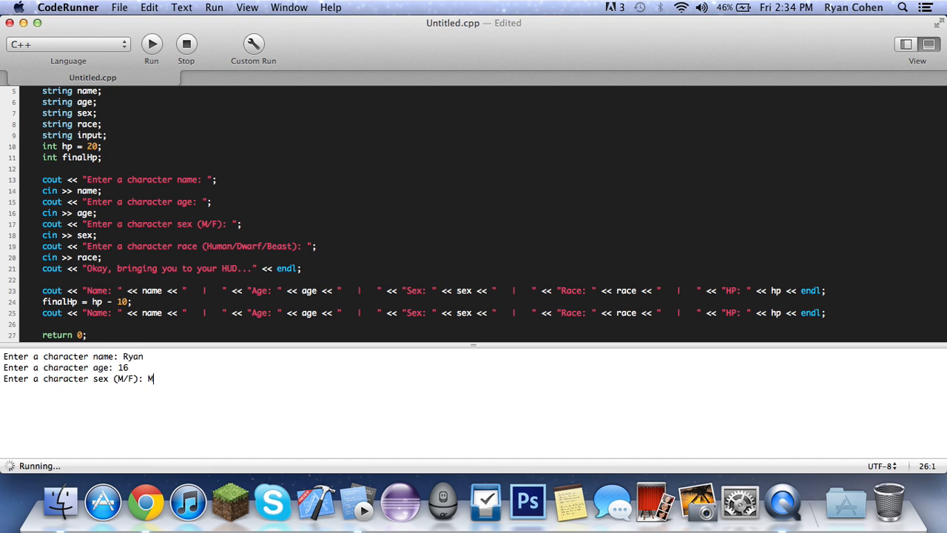
{"action": "type", "text": "Human/Dwarf/Beast): Human"}
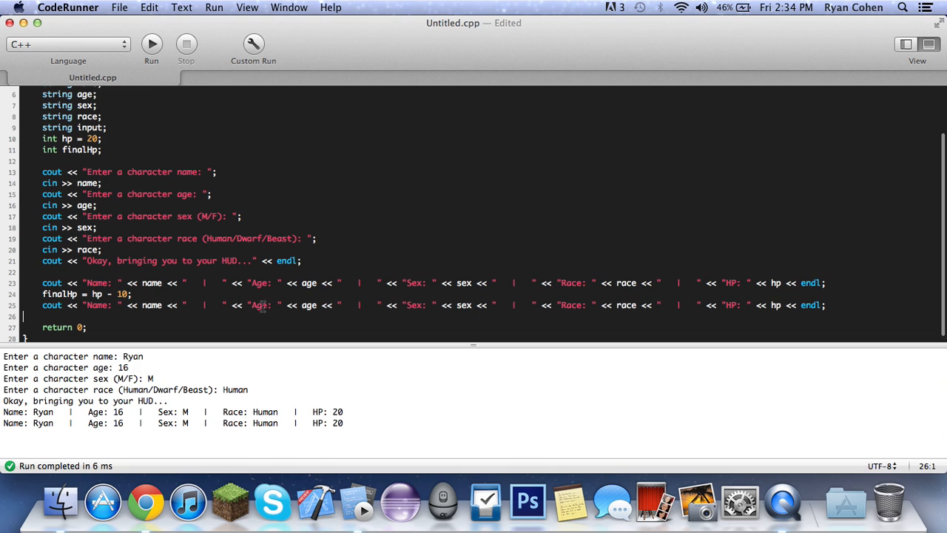
{"action": "type", "text": "h"}
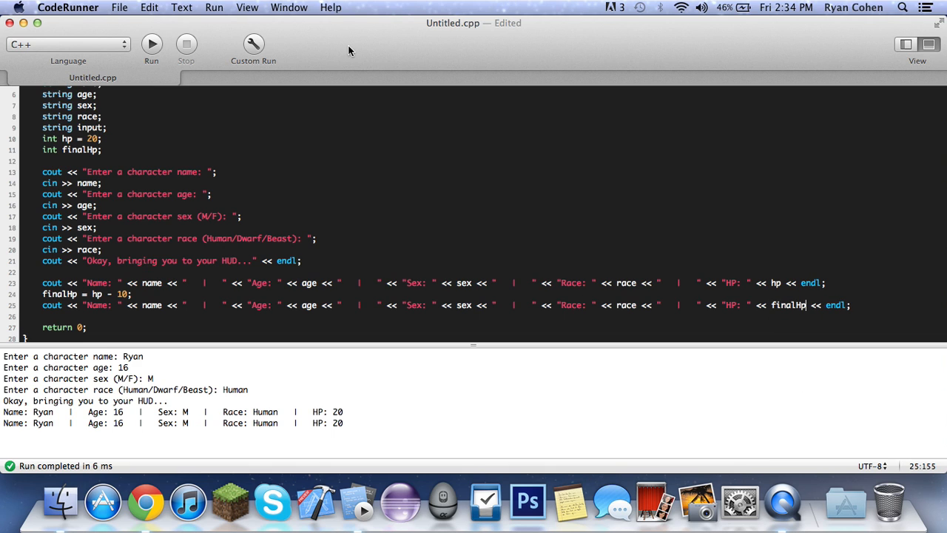
{"action": "left_click", "coordinate": [151, 43]}
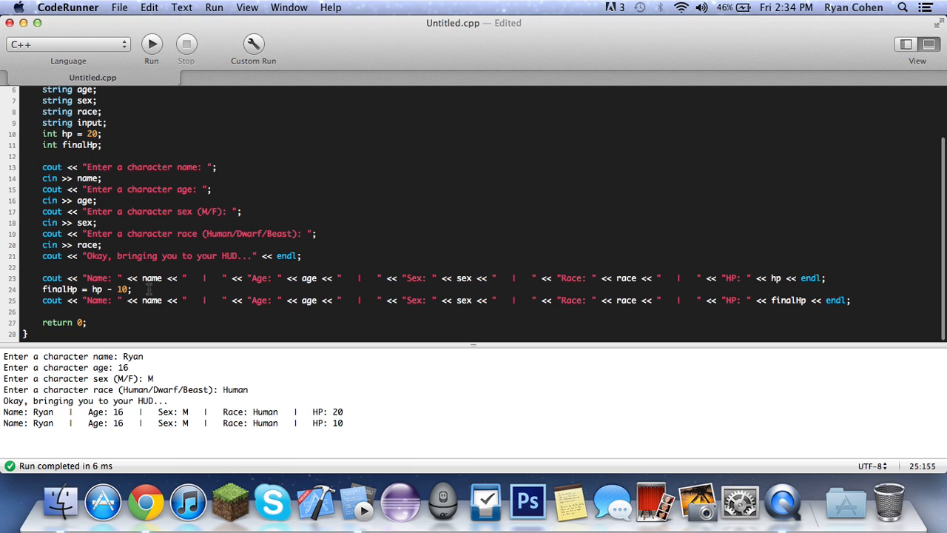
{"action": "mouse_move", "coordinate": [412, 304]}
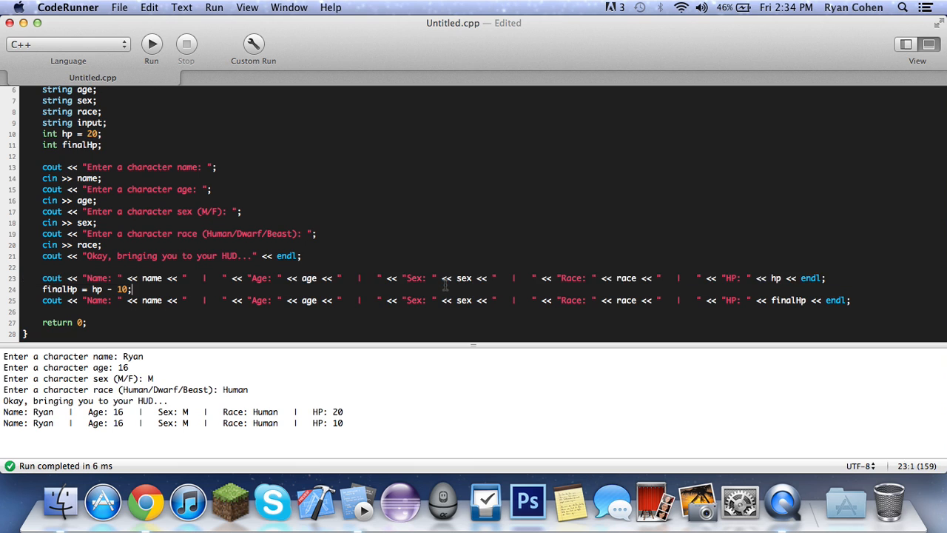
{"action": "left_click_drag", "start_coordinate": [432, 278], "coordinate": [851, 300]}
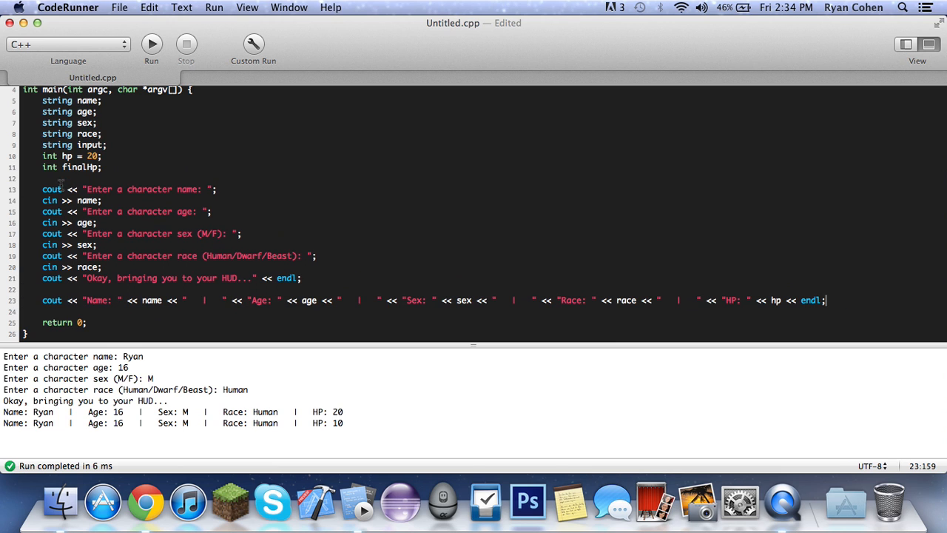
{"action": "left_click", "coordinate": [151, 43]}
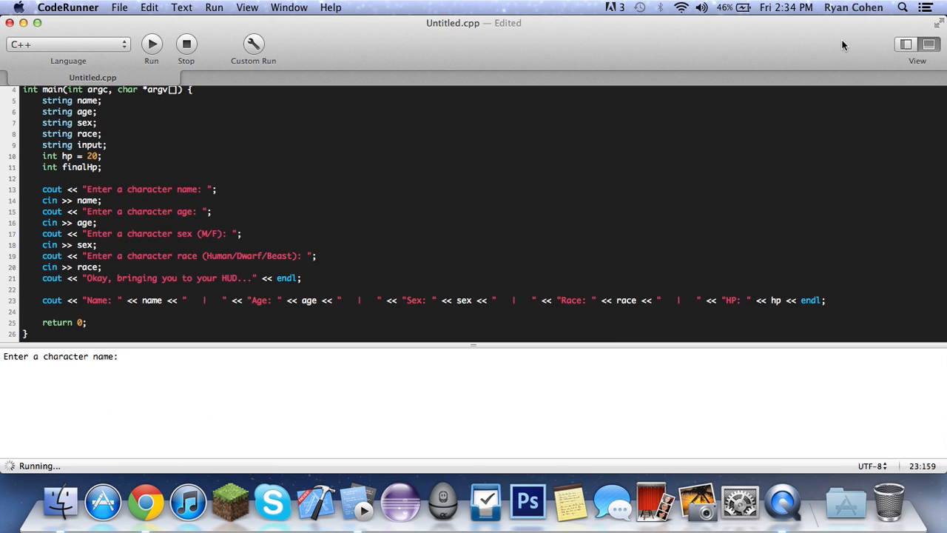